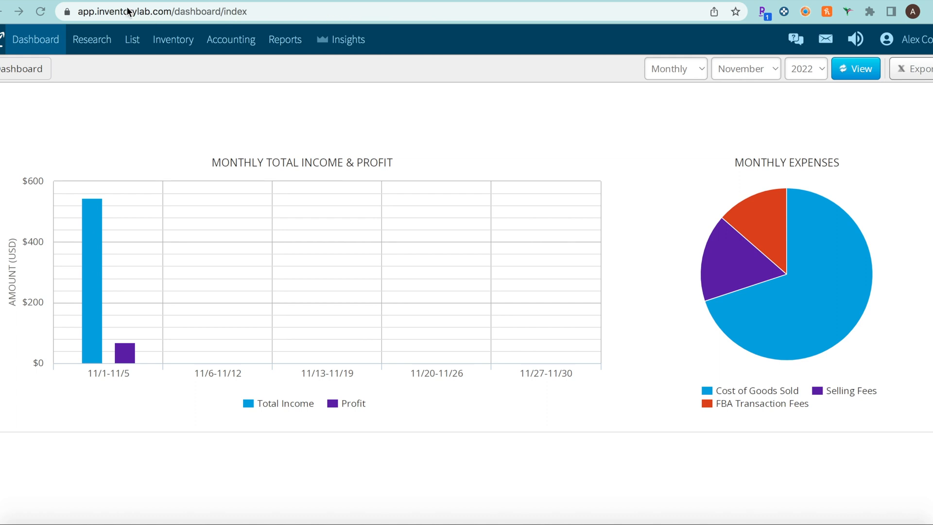
{"action": "mouse_move", "coordinate": [132, 48]}
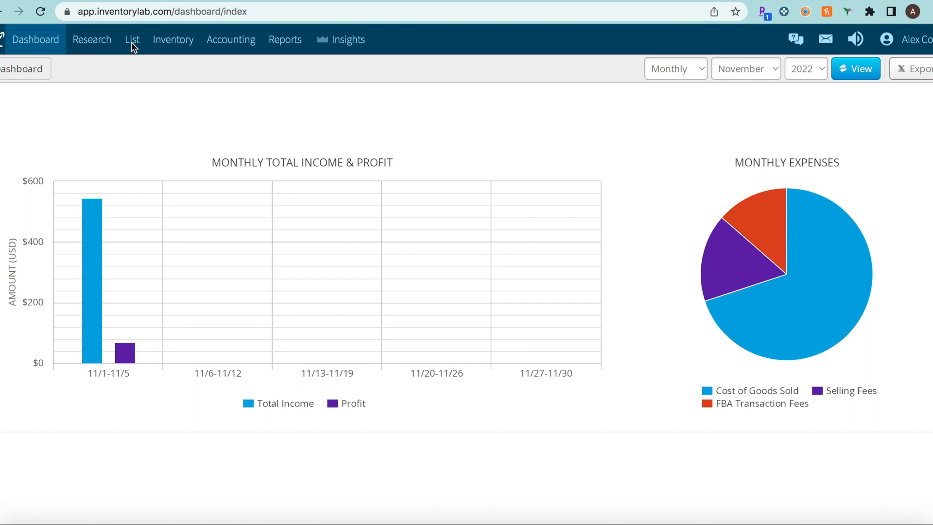
- Go from the dashboard to the List & Prep workspace via the List menu
{"action": "left_click", "coordinate": [132, 39]}
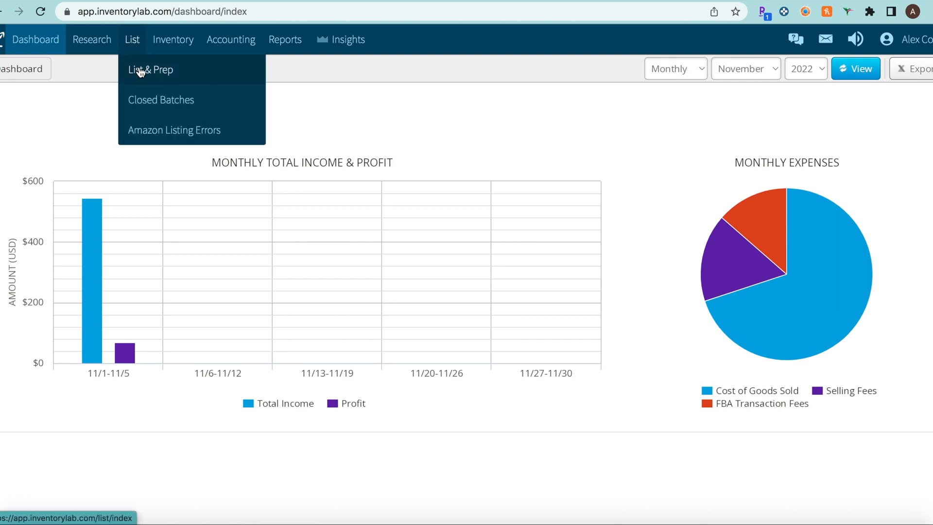
{"action": "left_click", "coordinate": [151, 70]}
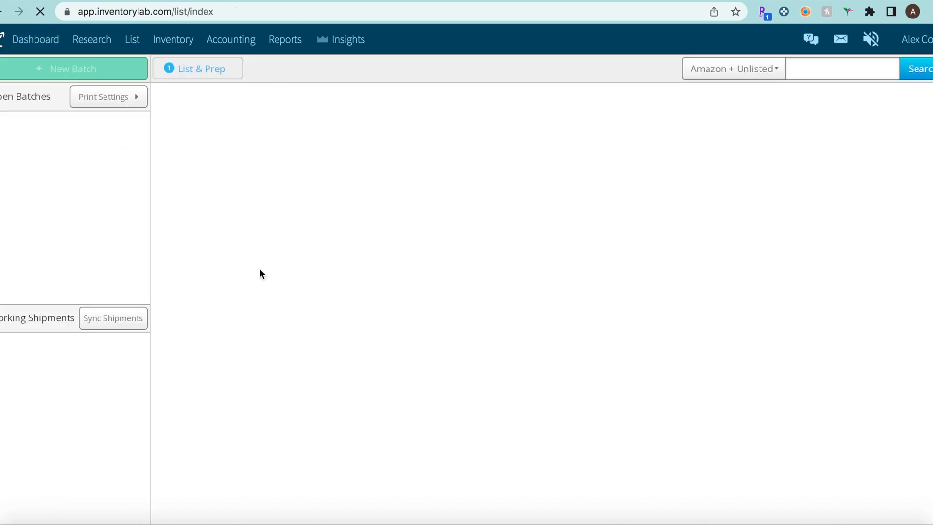
{"action": "left_click", "coordinate": [131, 39]}
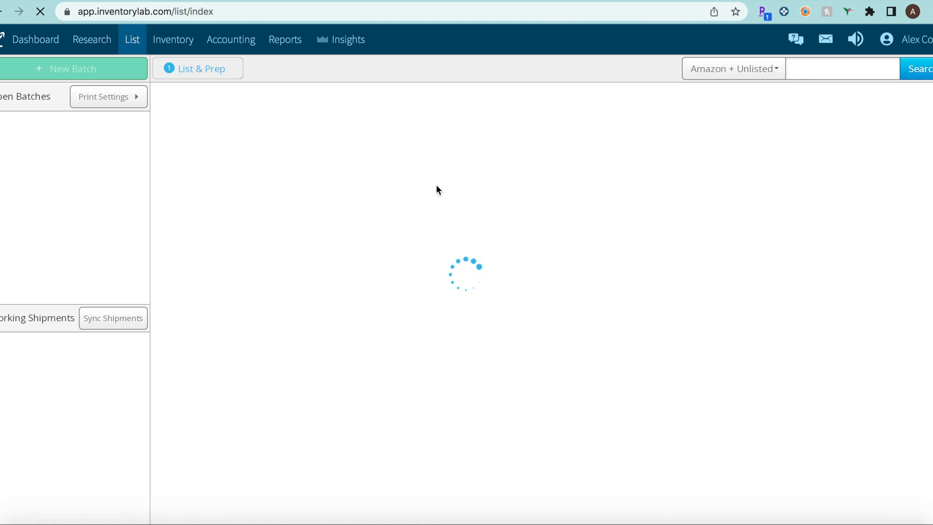
- Create a new private FBA batch of individual products with Provide Box Content set to Off
{"action": "left_click", "coordinate": [74, 69]}
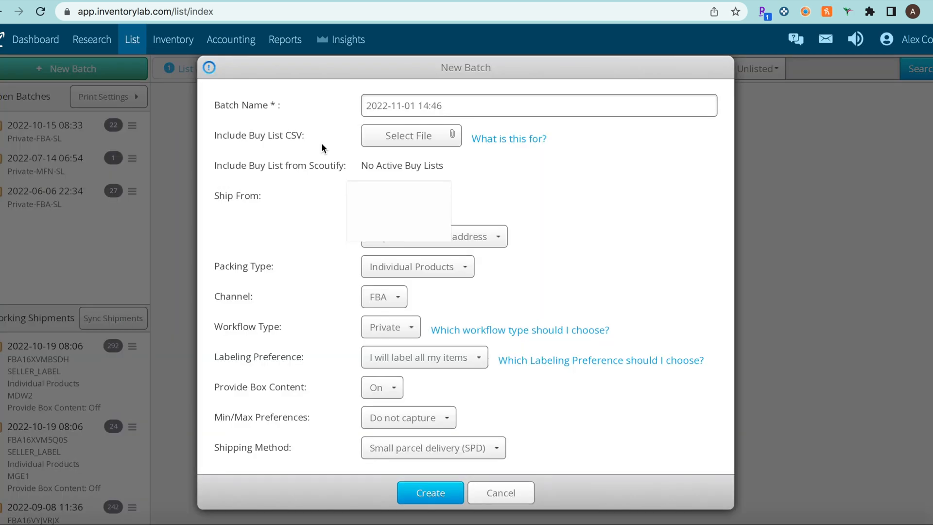
{"action": "mouse_move", "coordinate": [317, 142]}
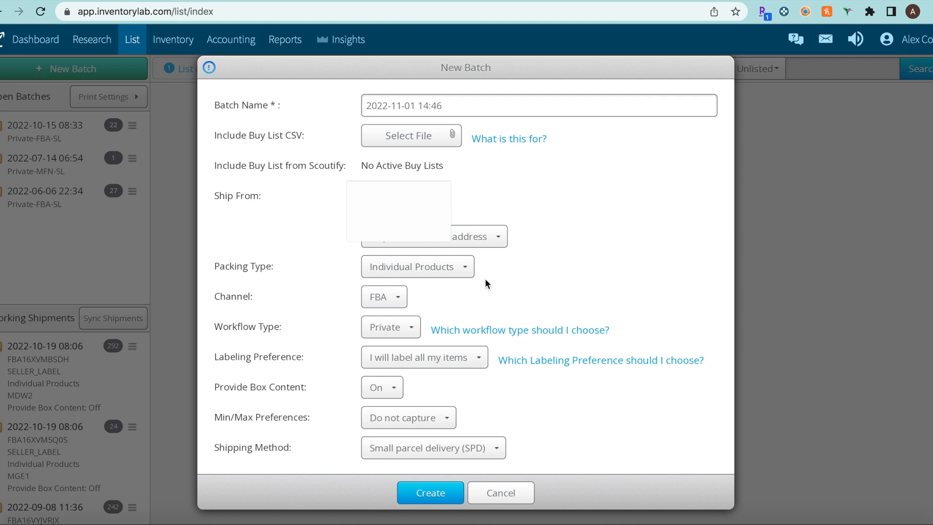
{"action": "left_click", "coordinate": [417, 266]}
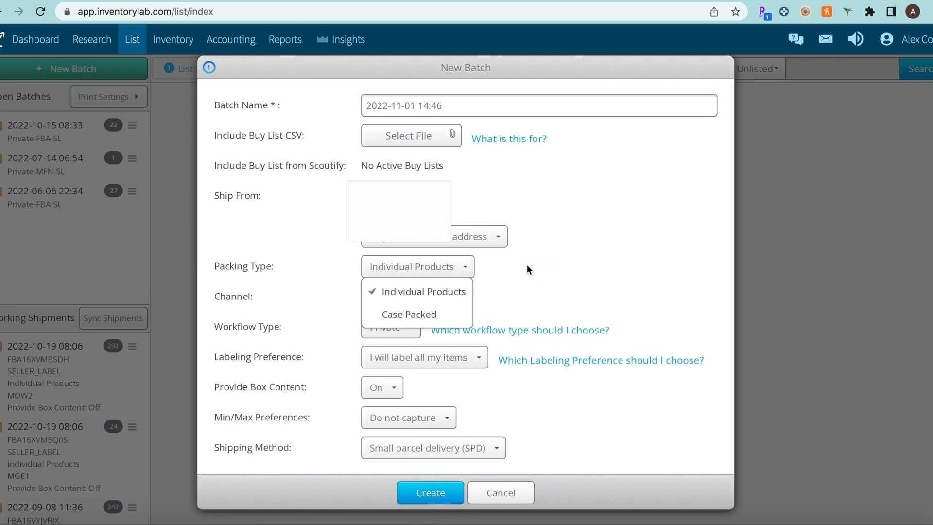
{"action": "left_click", "coordinate": [417, 291]}
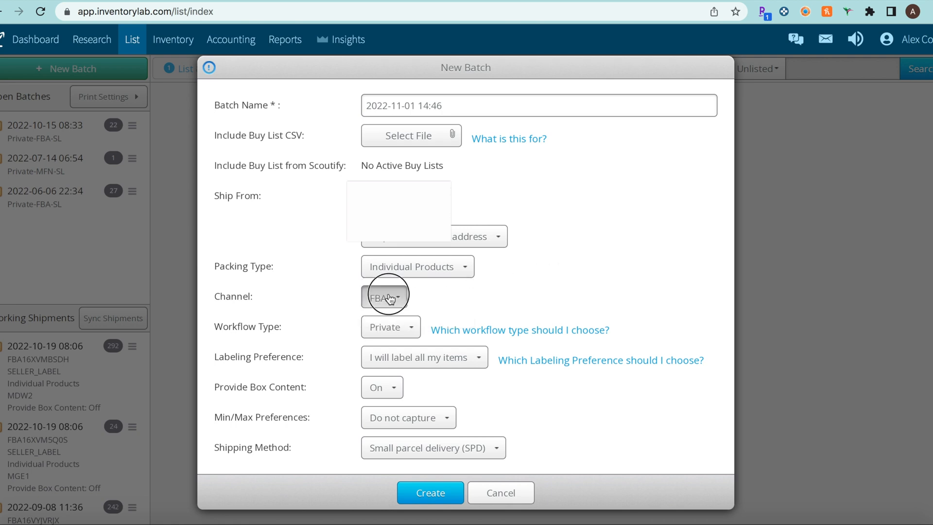
{"action": "mouse_move", "coordinate": [473, 301]}
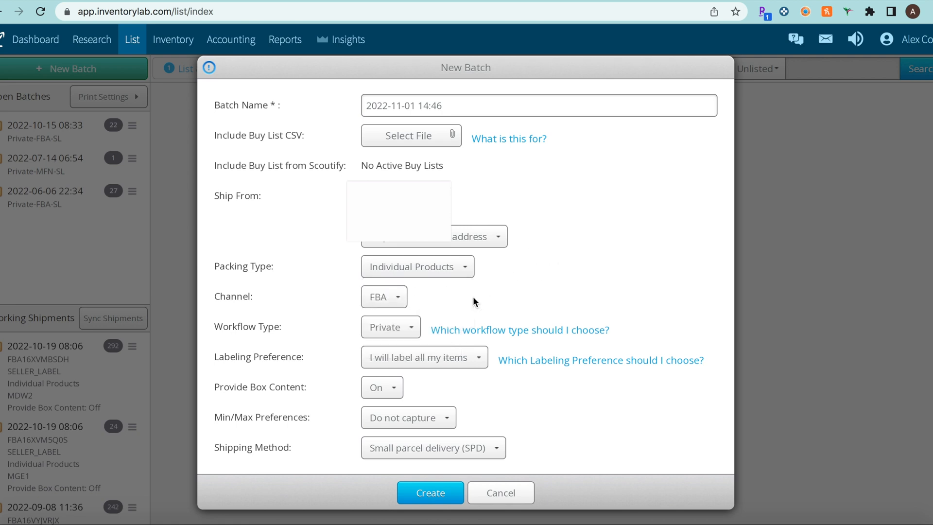
{"action": "mouse_move", "coordinate": [410, 353]}
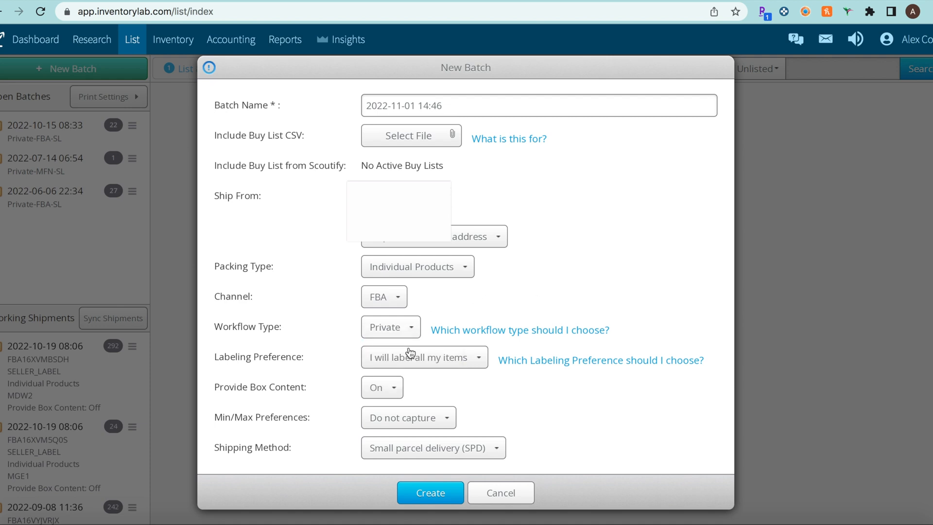
{"action": "mouse_move", "coordinate": [440, 364]}
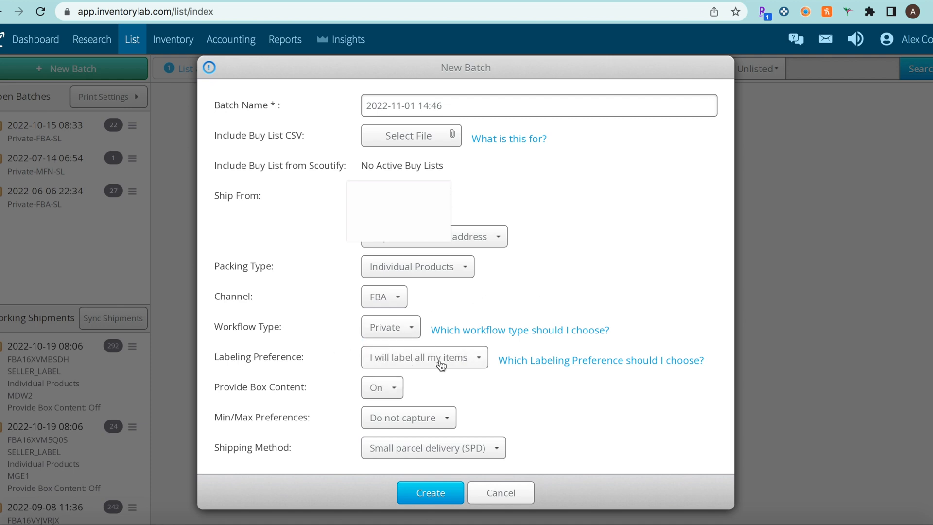
{"action": "left_click", "coordinate": [381, 387]}
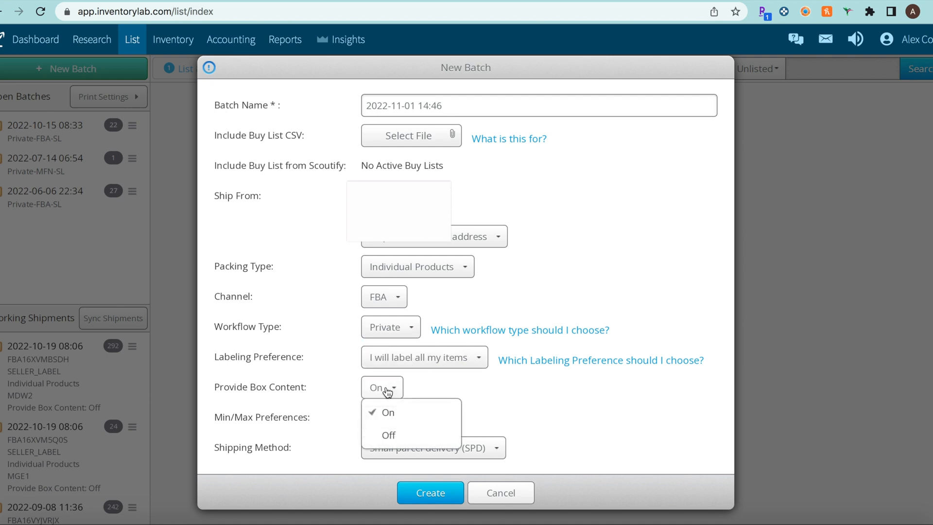
{"action": "left_click", "coordinate": [388, 435]}
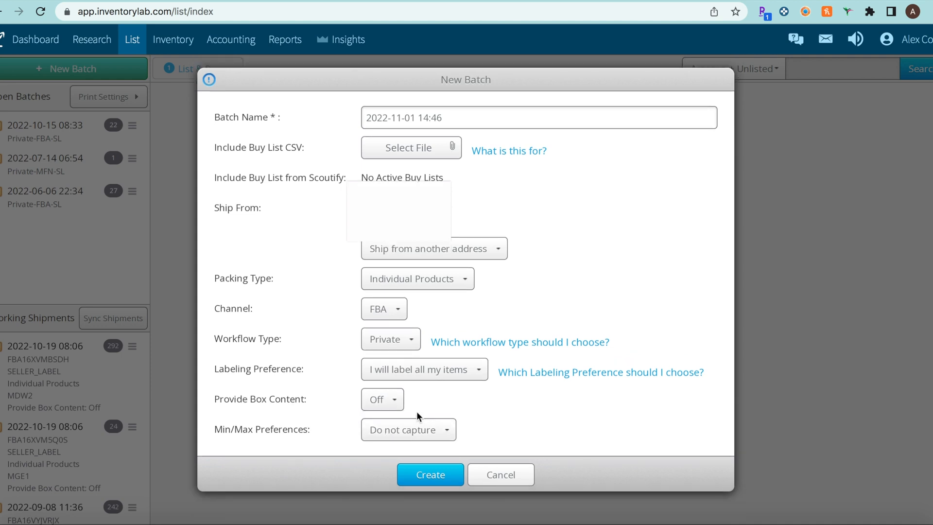
{"action": "mouse_move", "coordinate": [397, 430]}
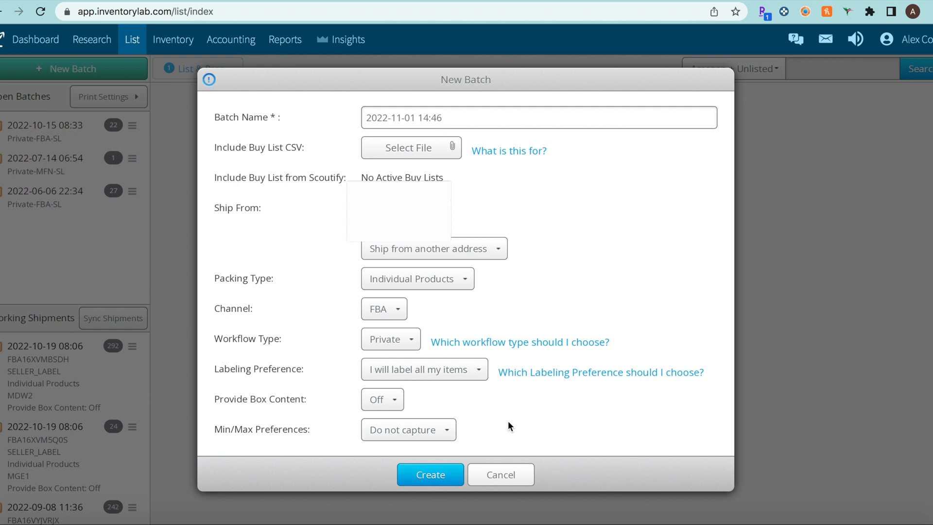
{"action": "left_click", "coordinate": [430, 475]}
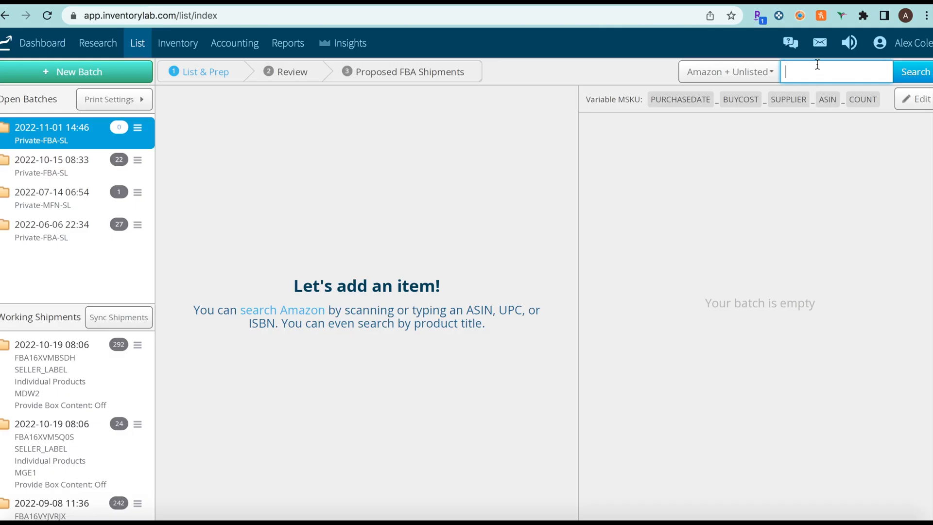
- Search Amazon for ASIN B07THKF5H4 to add it to the empty batch
{"action": "type", "text": "B07THKF5H4"}
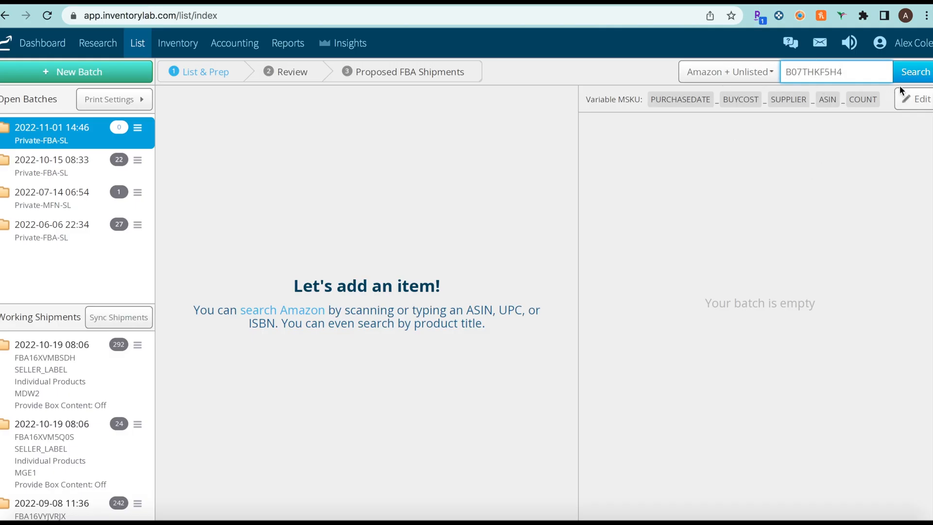
{"action": "left_click", "coordinate": [915, 71]}
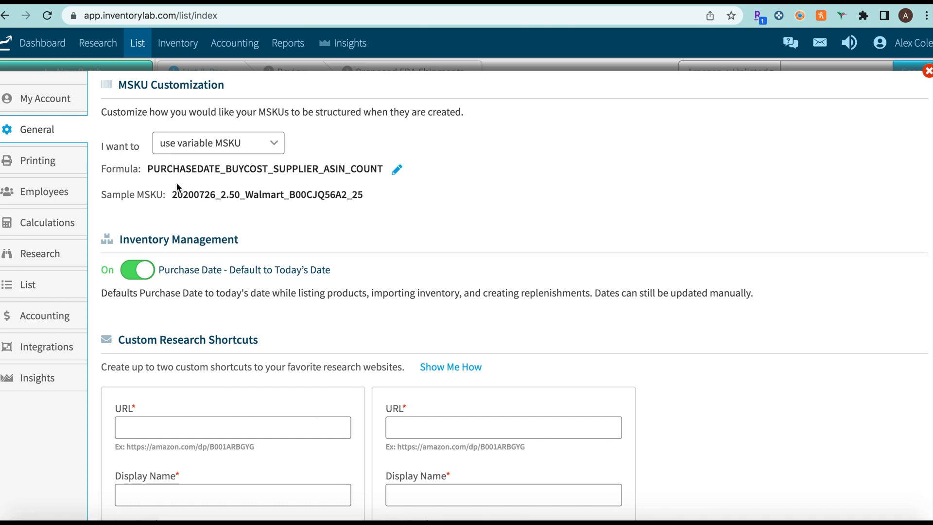
{"action": "mouse_move", "coordinate": [185, 207]}
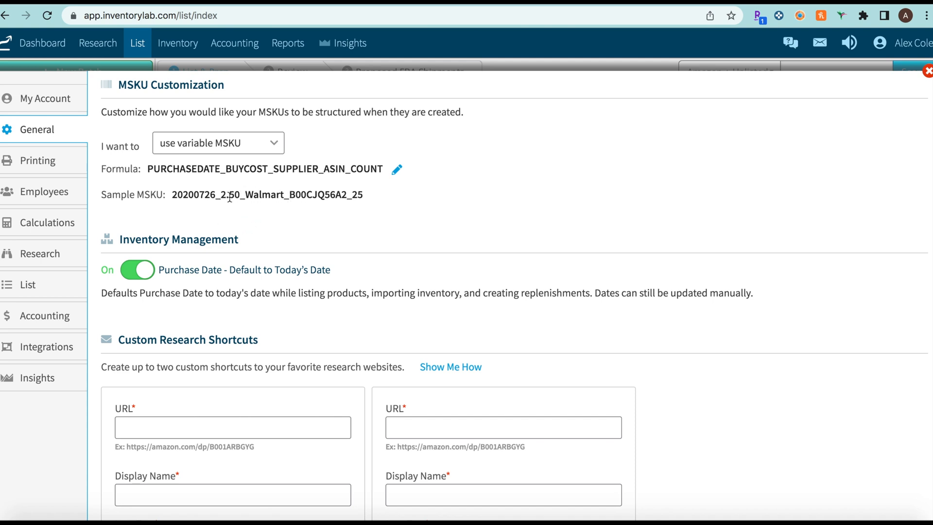
{"action": "mouse_move", "coordinate": [251, 210]}
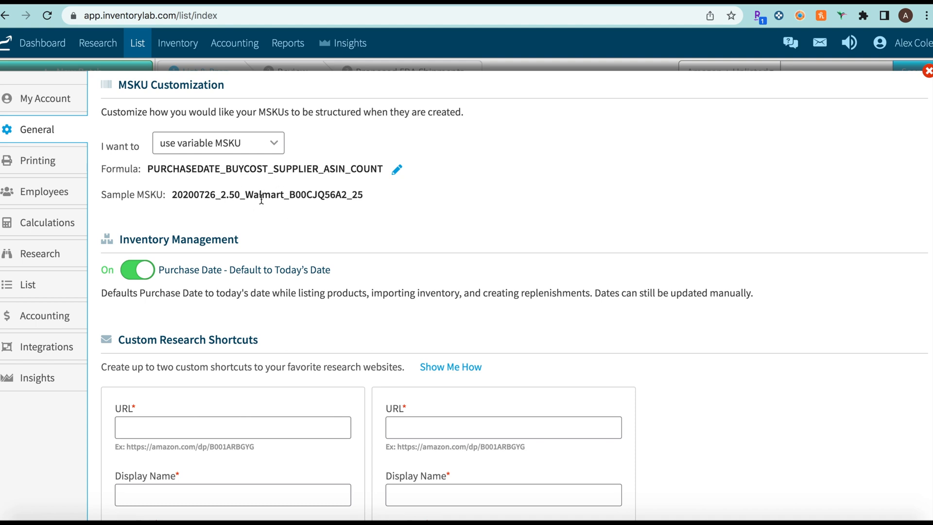
{"action": "mouse_move", "coordinate": [836, 95]}
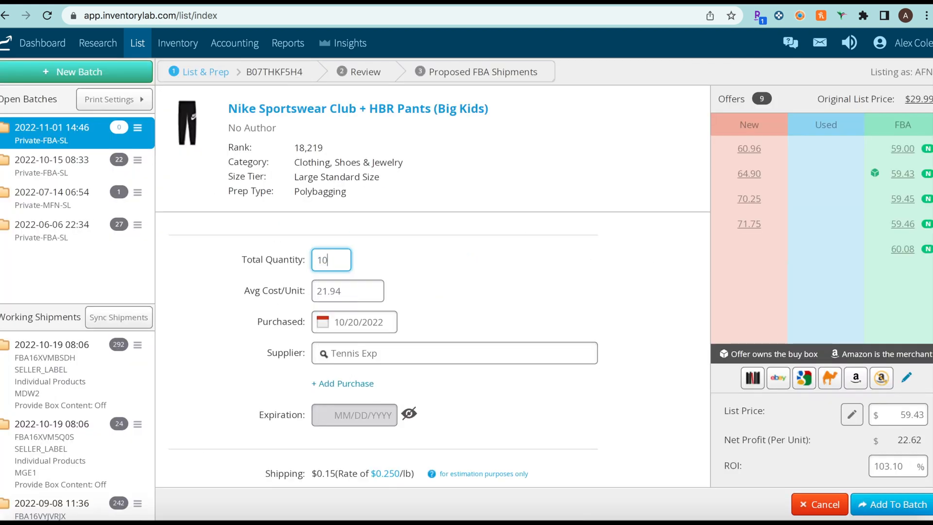
- Fill in the pants details: $21.94 unit cost, supplier Dick's, expiration date enabled, $59.43 list price
{"action": "left_click", "coordinate": [348, 291]}
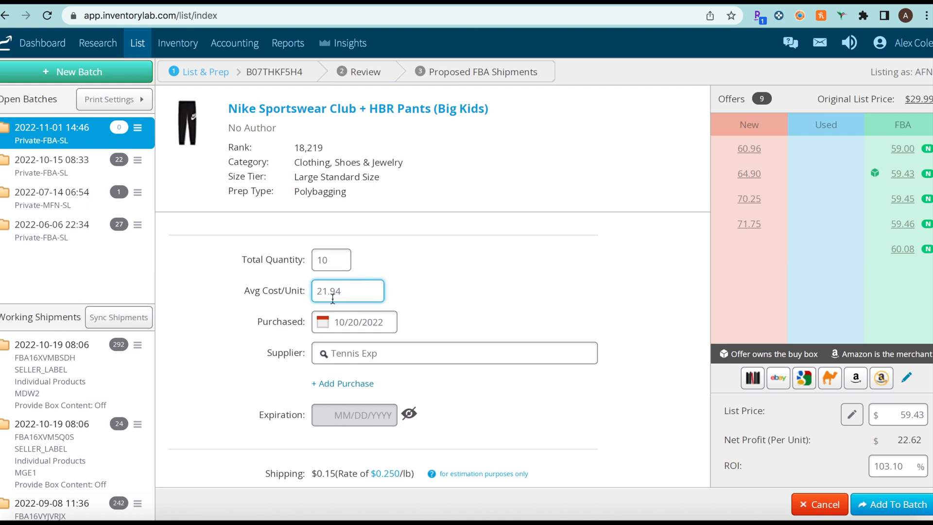
{"action": "mouse_move", "coordinate": [366, 321]}
{"action": "type", "text": "Tenn"}
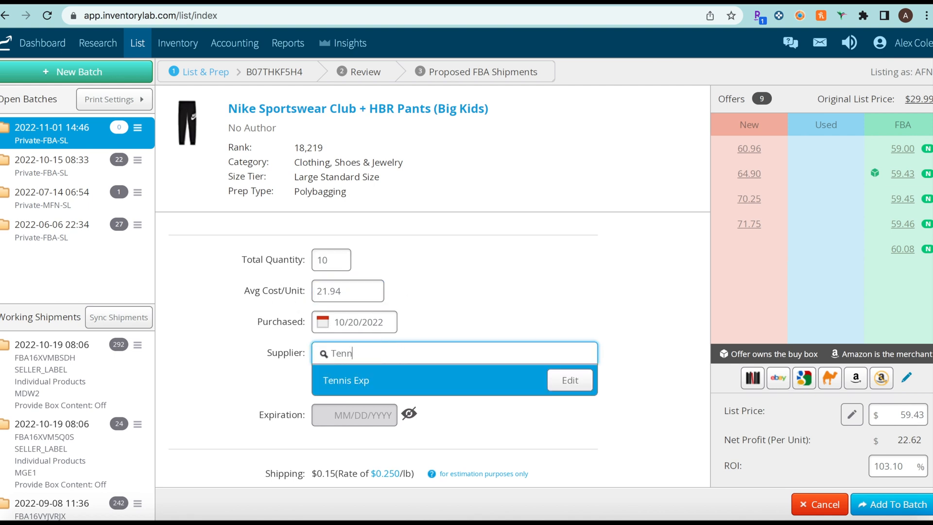
{"action": "type", "text": "Dick's"}
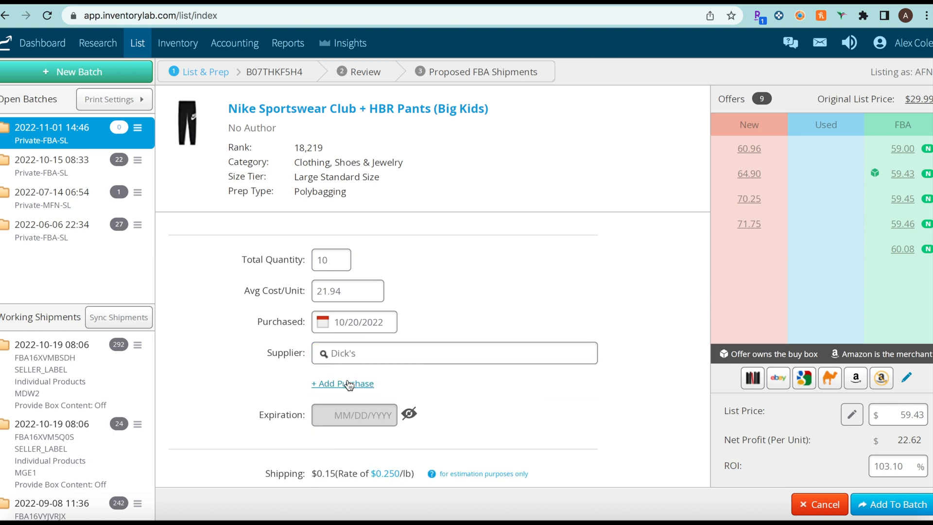
{"action": "mouse_move", "coordinate": [415, 333]}
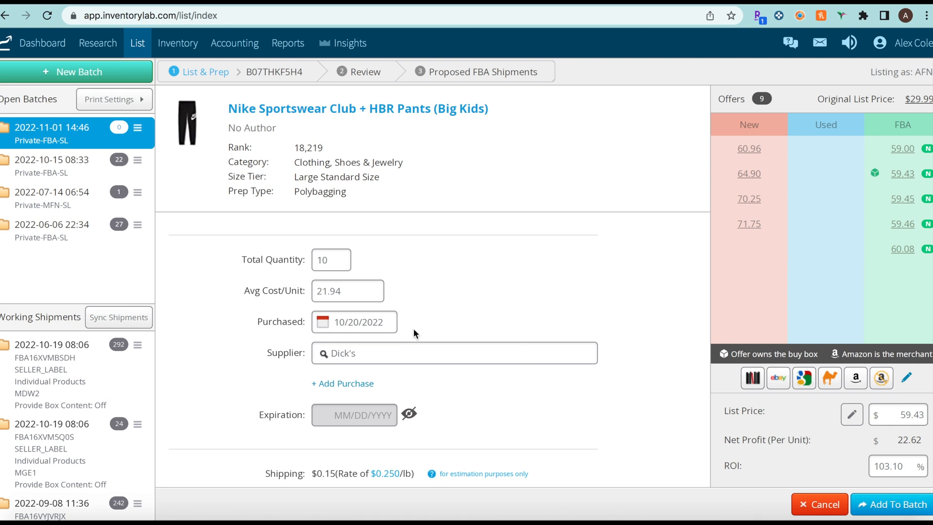
{"action": "mouse_move", "coordinate": [308, 346]}
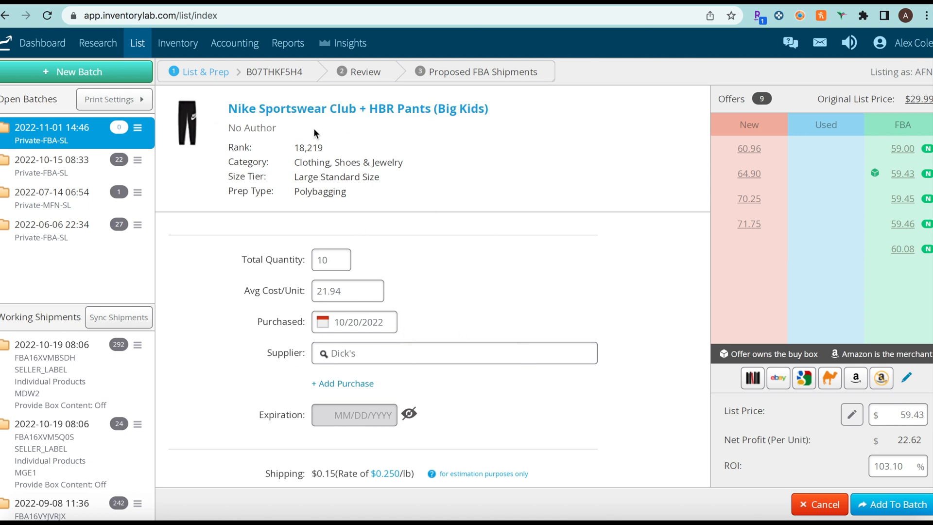
{"action": "mouse_move", "coordinate": [634, 307]}
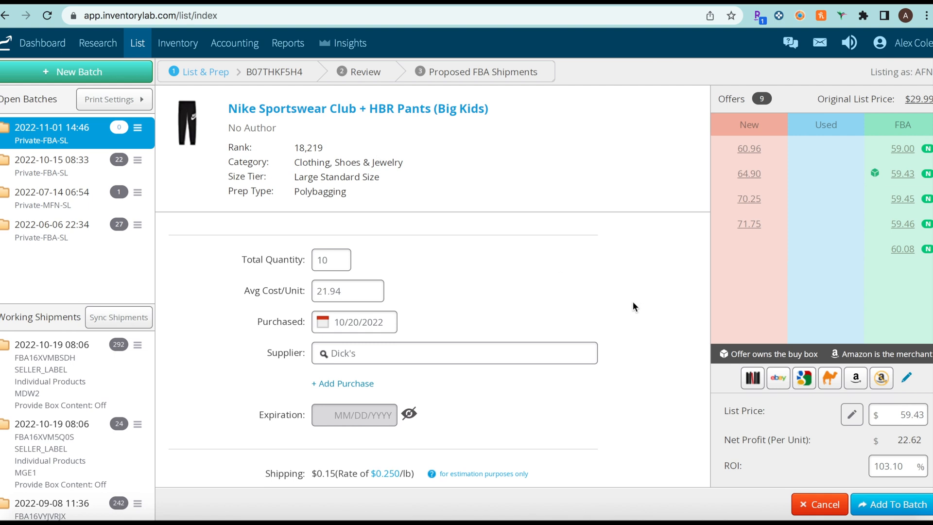
{"action": "scroll", "scroll_direction": "down", "scroll_amount": 3}
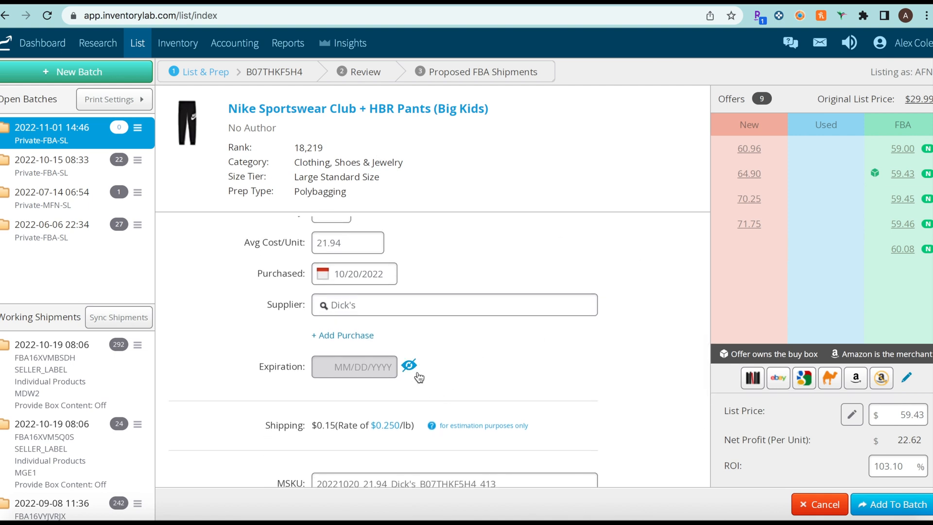
{"action": "left_click", "coordinate": [409, 366]}
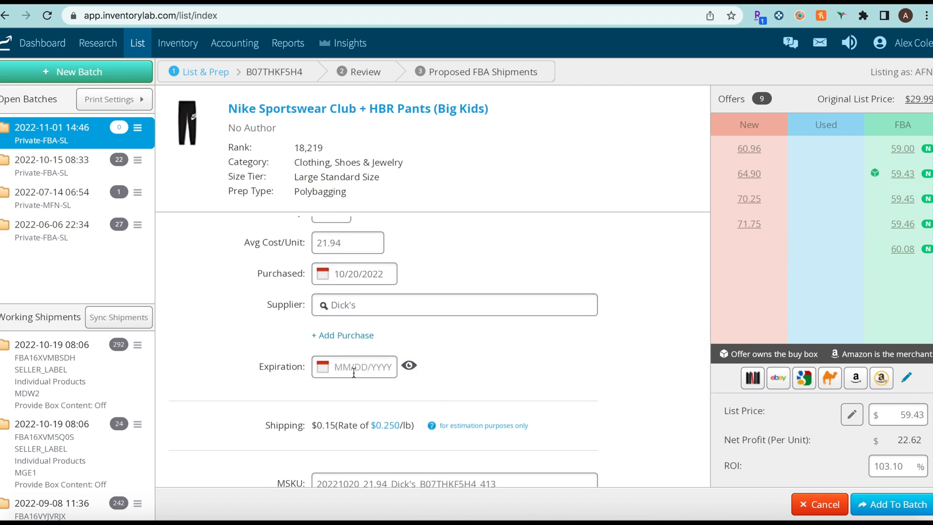
{"action": "scroll", "scroll_direction": "down", "scroll_amount": 3}
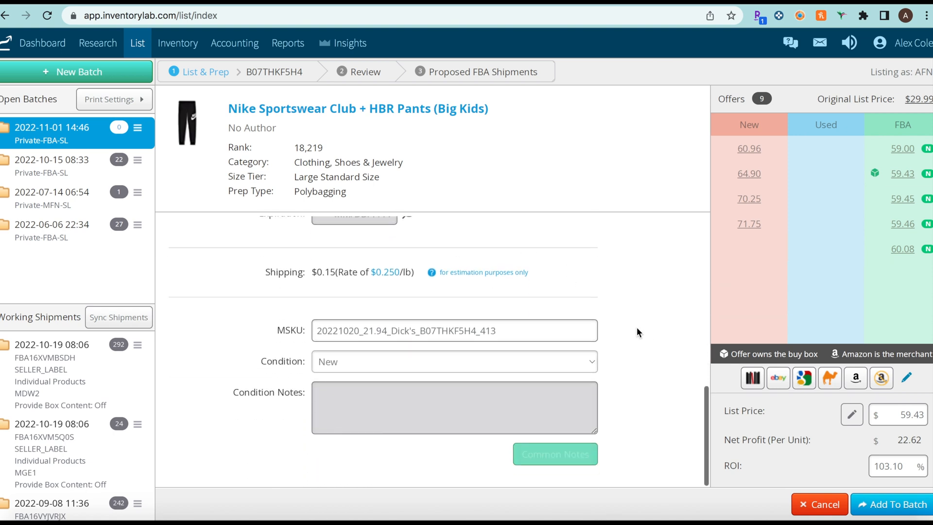
{"action": "scroll", "scroll_direction": "down", "scroll_amount": 3}
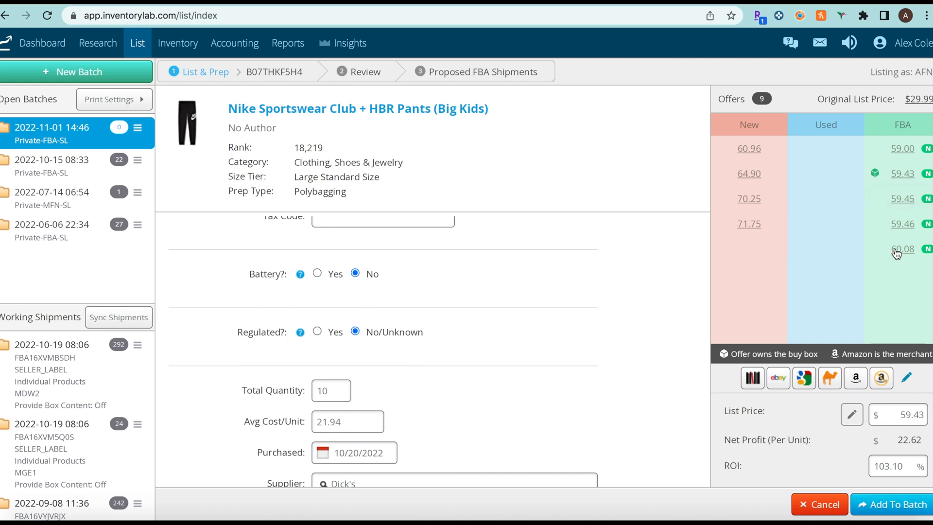
{"action": "mouse_move", "coordinate": [829, 447]}
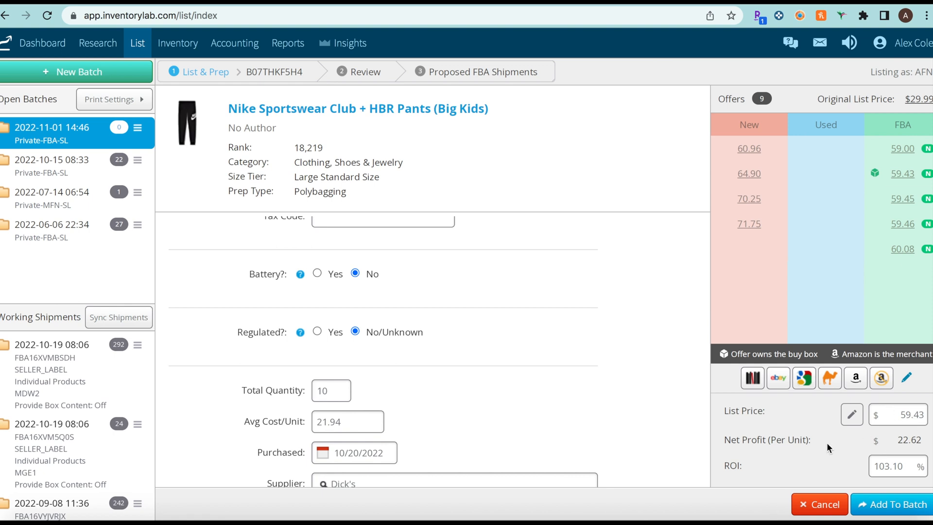
{"action": "mouse_move", "coordinate": [764, 450]}
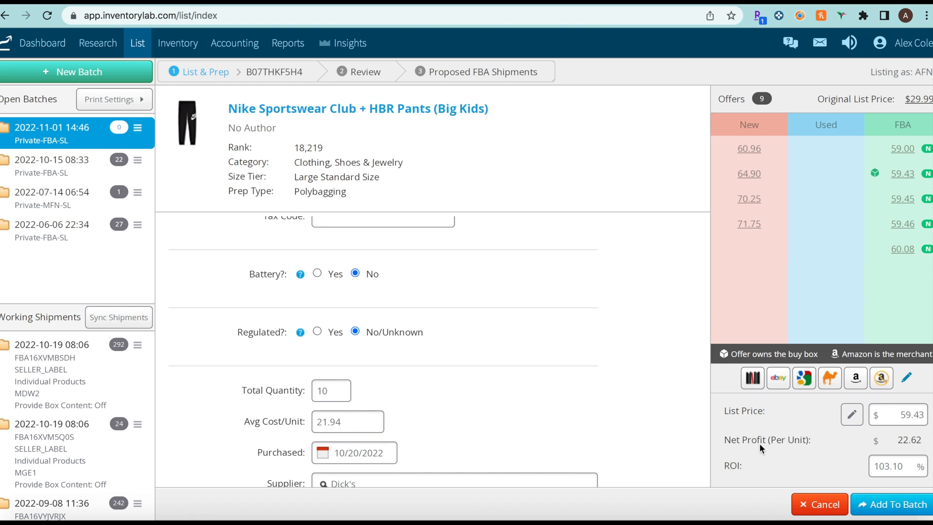
{"action": "scroll", "scroll_direction": "down", "scroll_amount": 3}
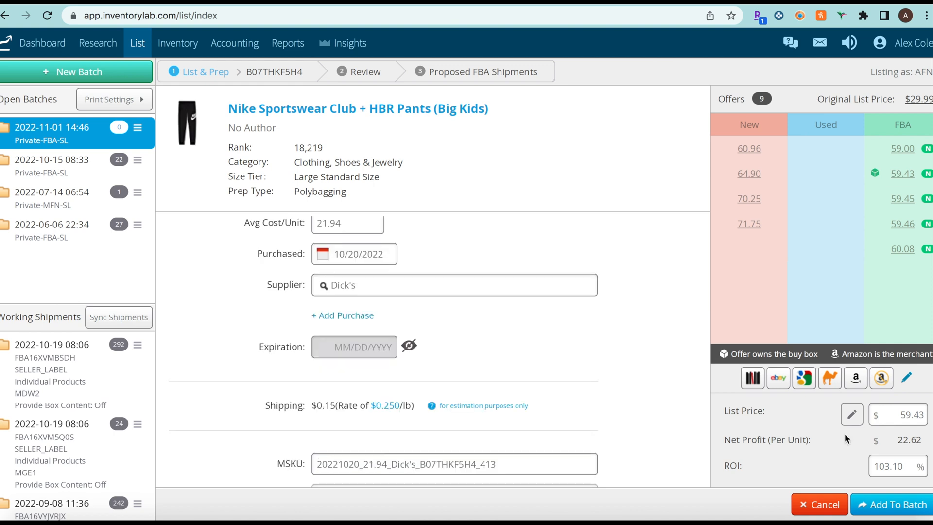
{"action": "mouse_move", "coordinate": [887, 441]}
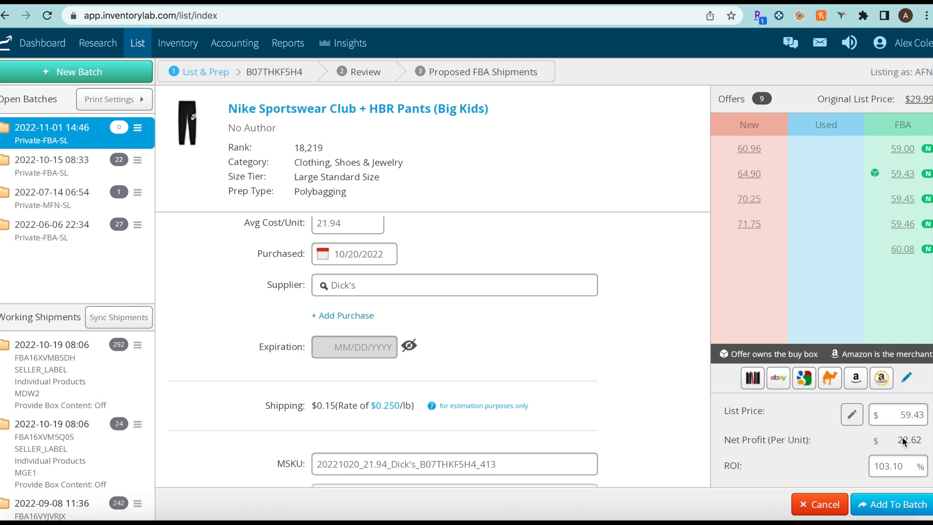
{"action": "mouse_move", "coordinate": [796, 475]}
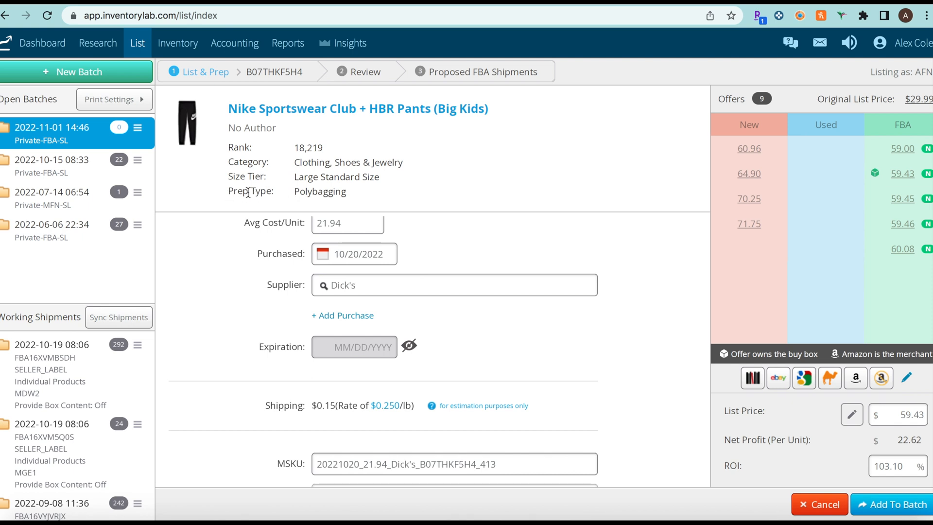
{"action": "mouse_move", "coordinate": [202, 142]}
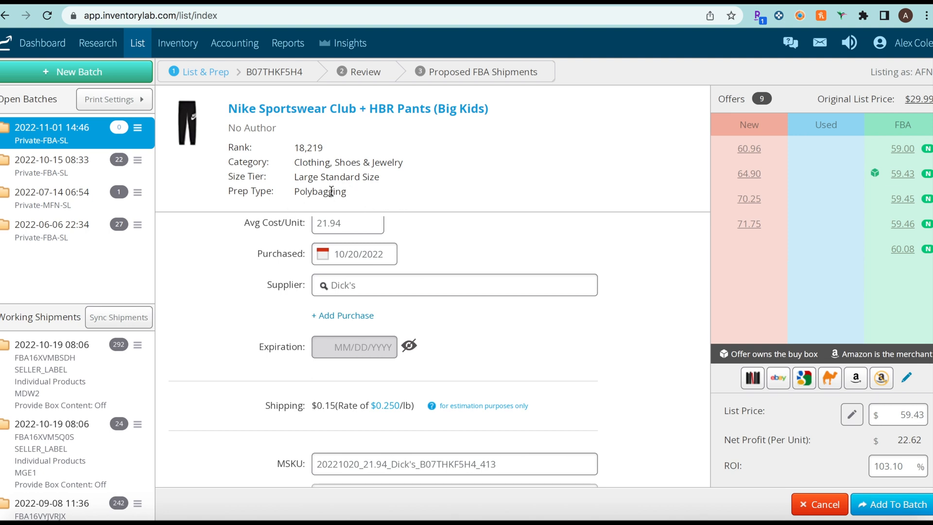
{"action": "mouse_move", "coordinate": [426, 164]}
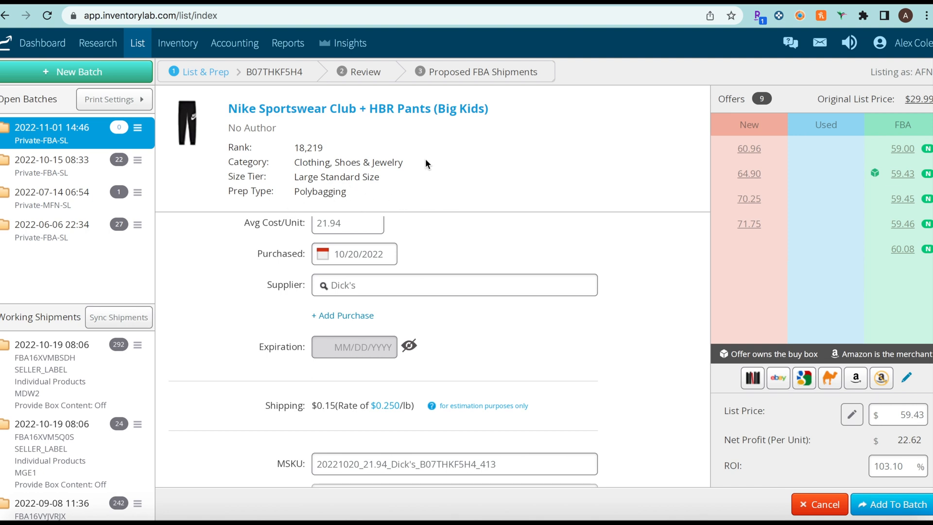
{"action": "mouse_move", "coordinate": [452, 189]}
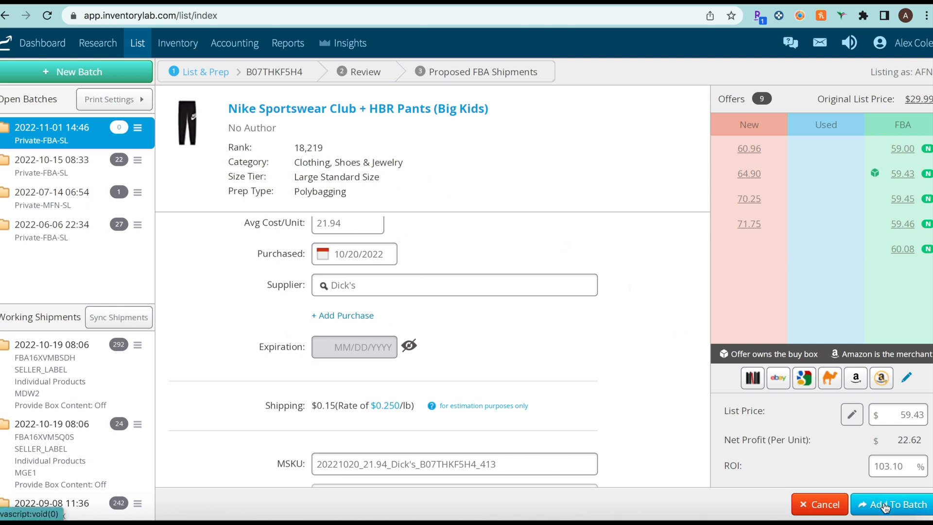
- Add the Nike kids' pants with 10 units to the batch
{"action": "left_click", "coordinate": [897, 504]}
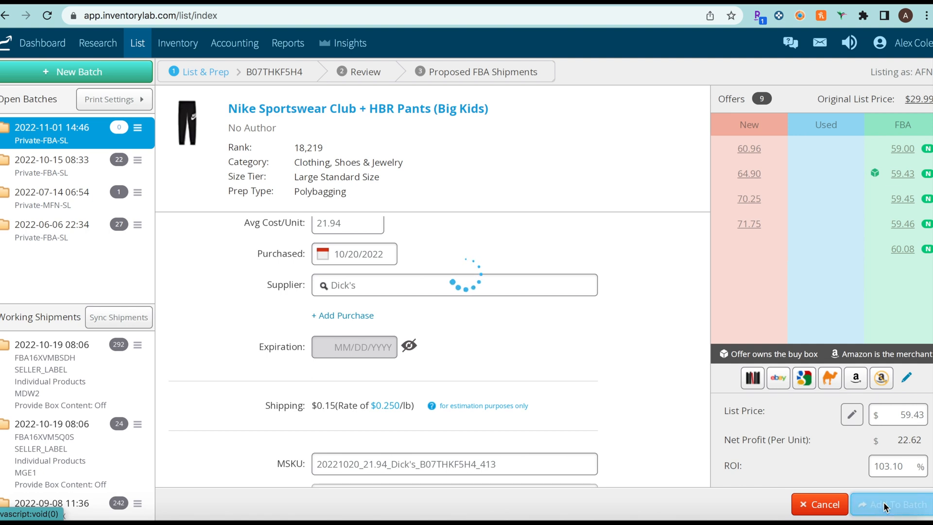
{"action": "left_click", "coordinate": [896, 504]}
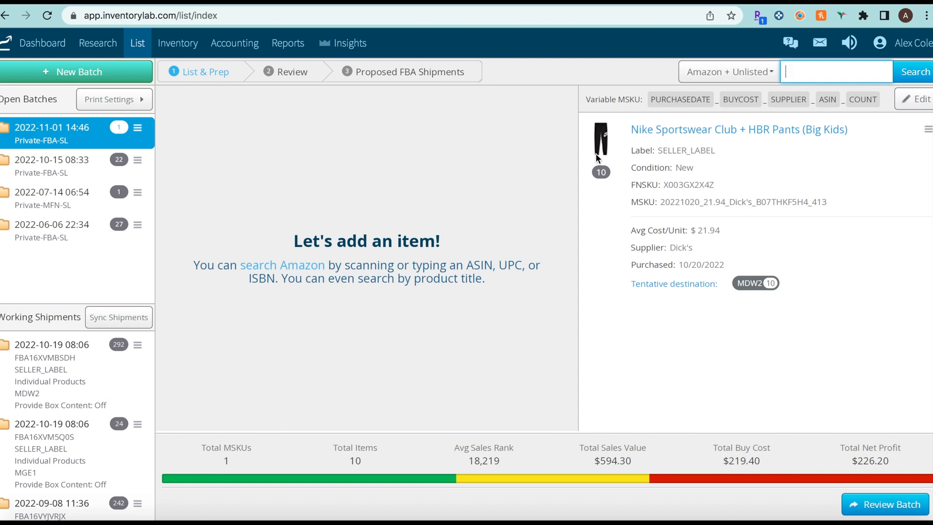
{"action": "mouse_move", "coordinate": [716, 278]}
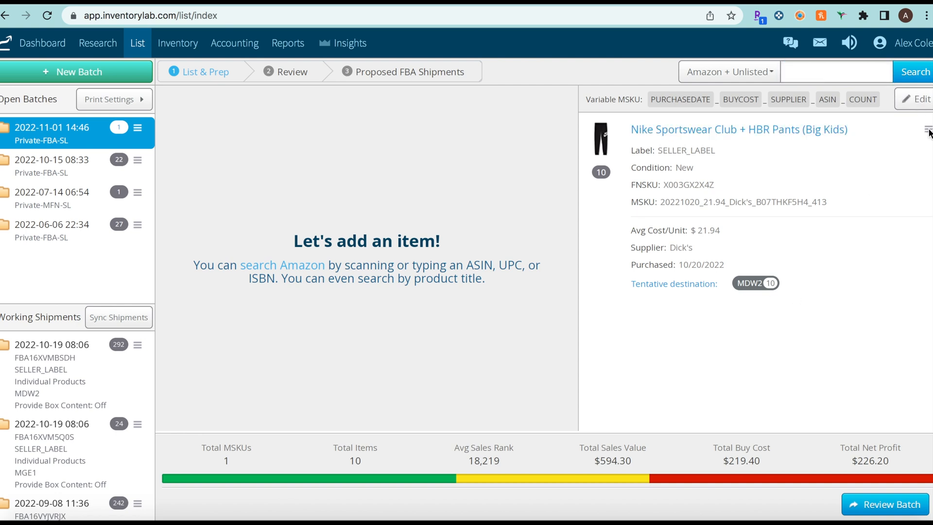
- Edit the batched pants item and save its total quantity as 12
{"action": "left_click", "coordinate": [926, 130]}
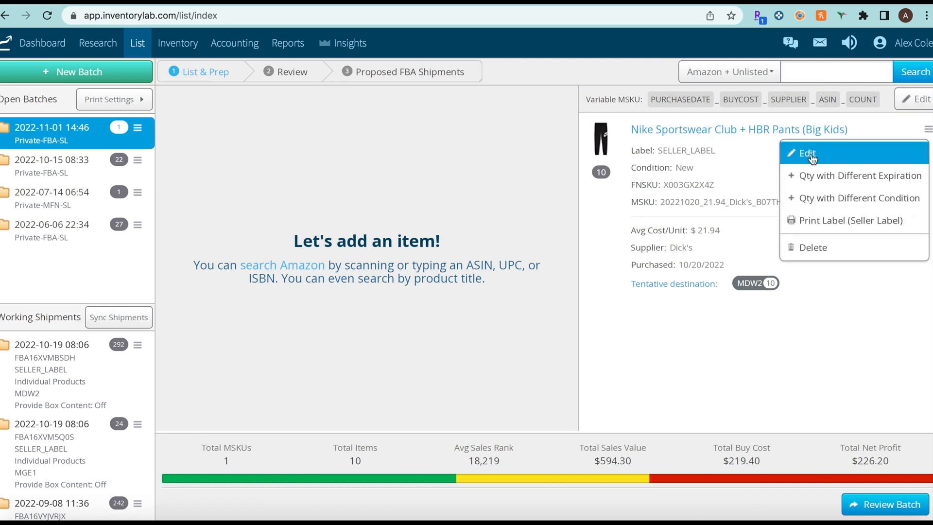
{"action": "left_click", "coordinate": [807, 153]}
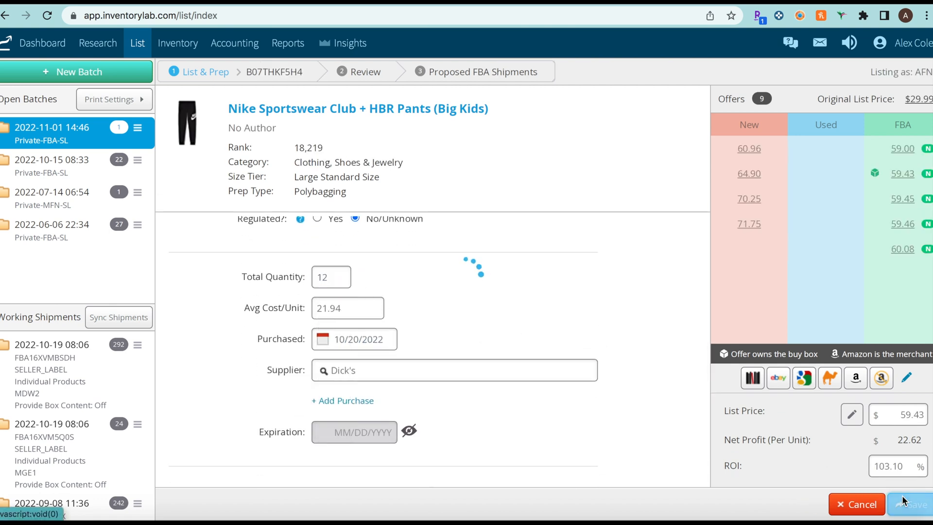
{"action": "left_click", "coordinate": [908, 504]}
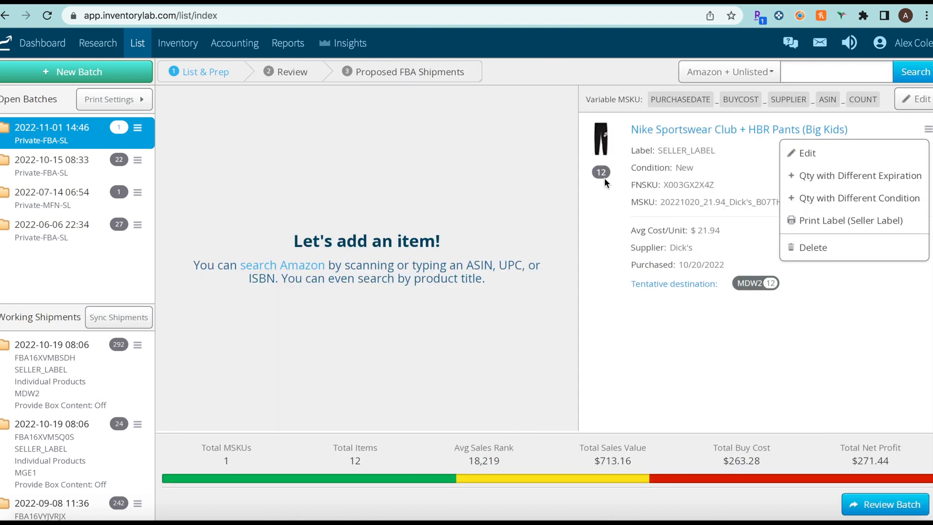
{"action": "mouse_move", "coordinate": [600, 171]}
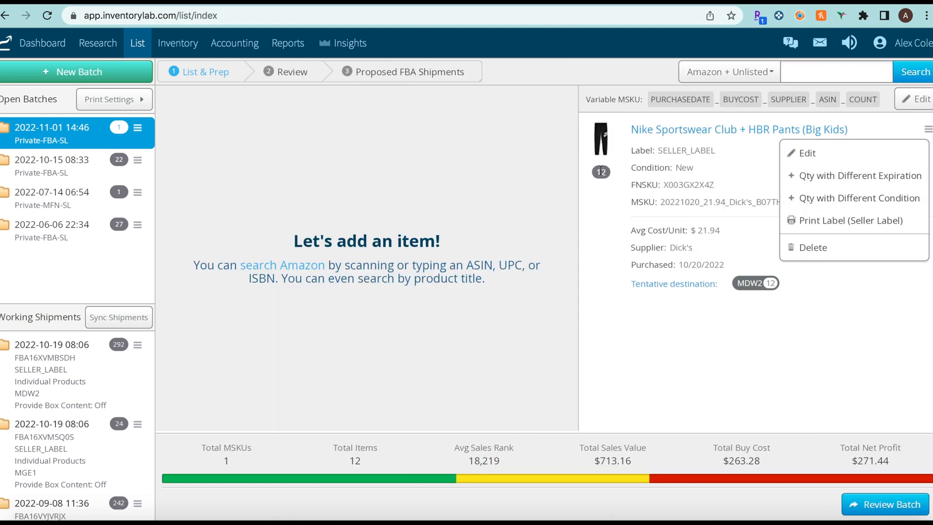
{"action": "mouse_move", "coordinate": [853, 221]}
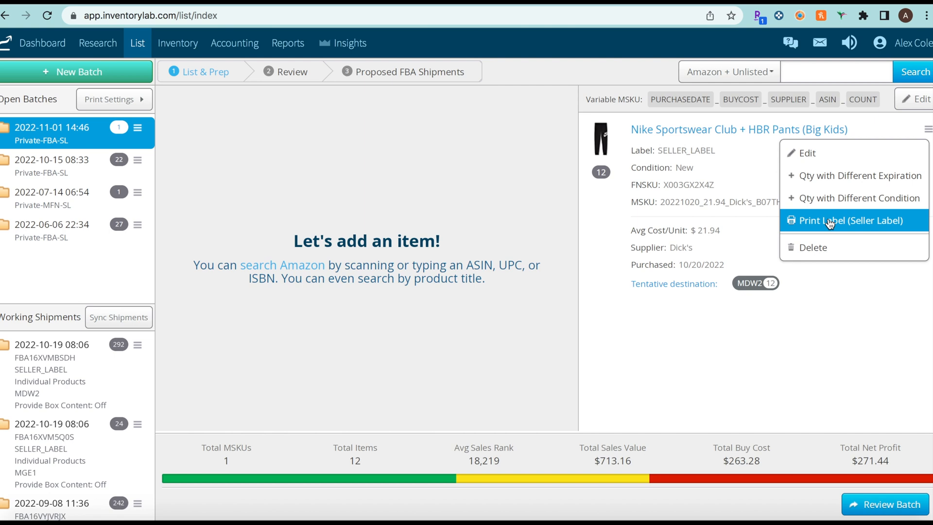
- Send the 12 seller labels to print and dismiss the label prompt
{"action": "left_click", "coordinate": [852, 221]}
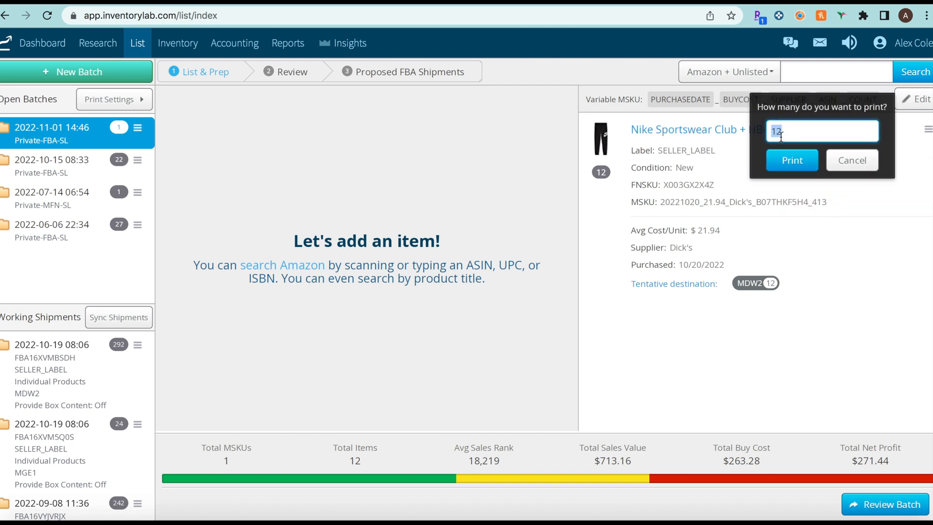
{"action": "left_click", "coordinate": [851, 161]}
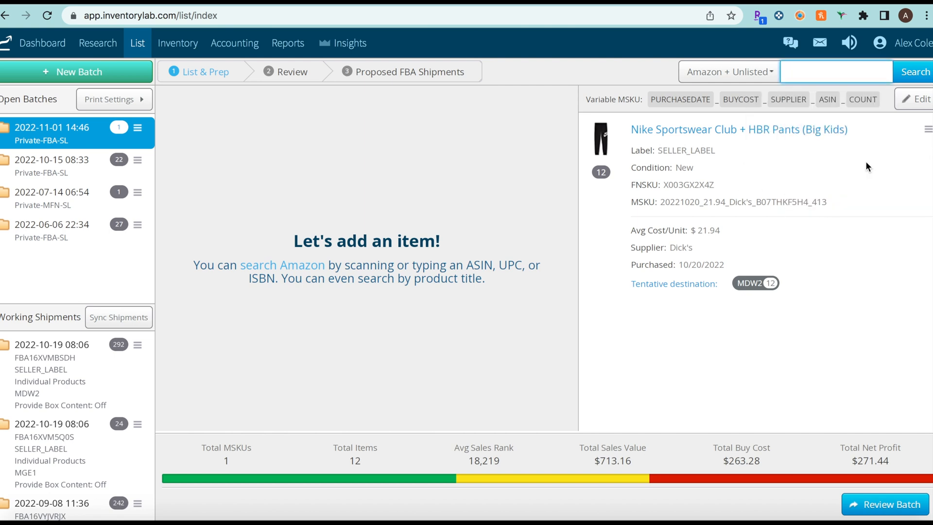
{"action": "left_click", "coordinate": [836, 71]}
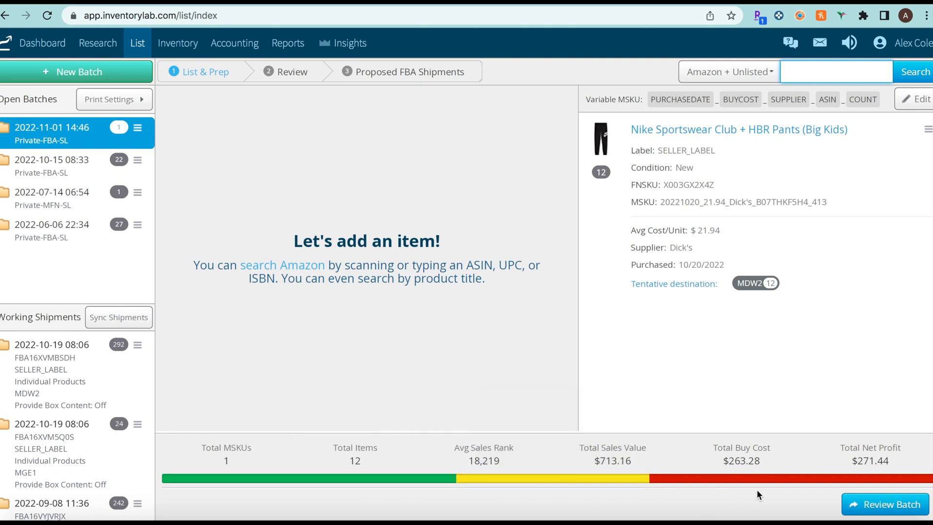
{"action": "mouse_move", "coordinate": [479, 358]}
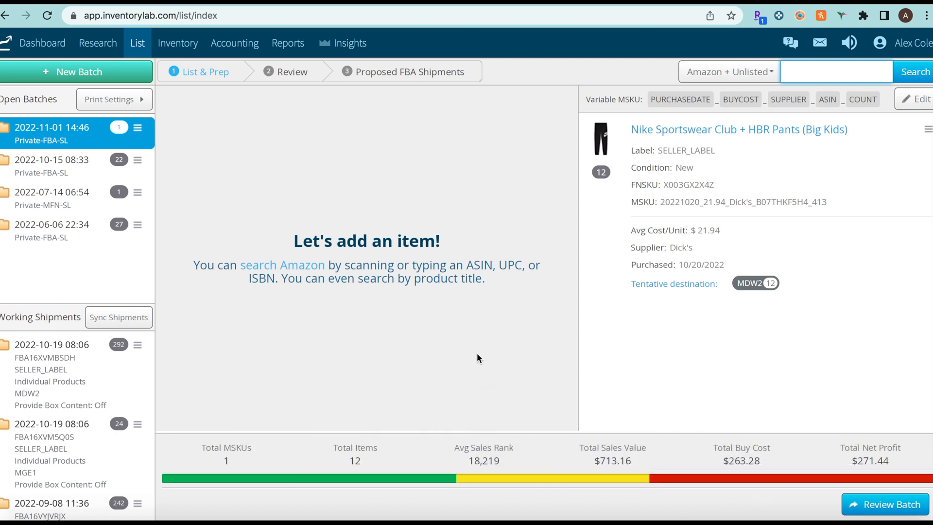
{"action": "mouse_move", "coordinate": [610, 249]}
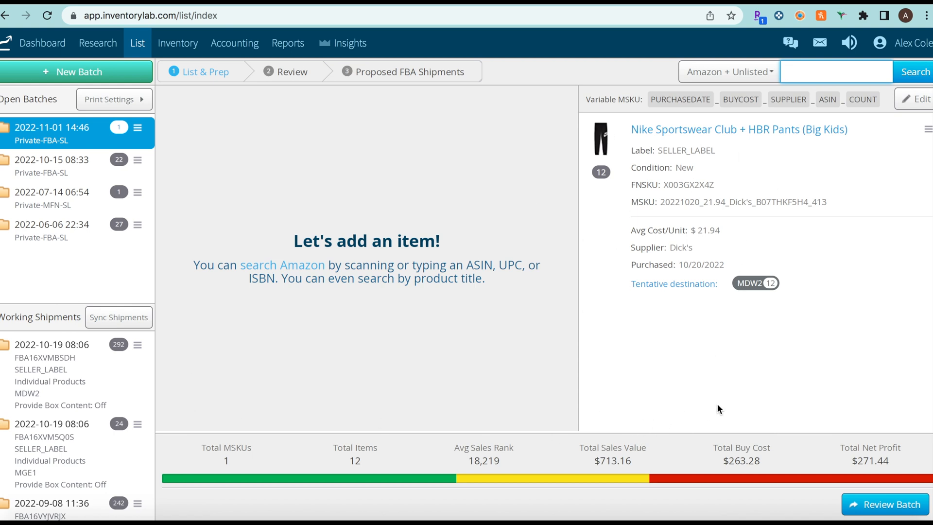
{"action": "mouse_move", "coordinate": [722, 443]}
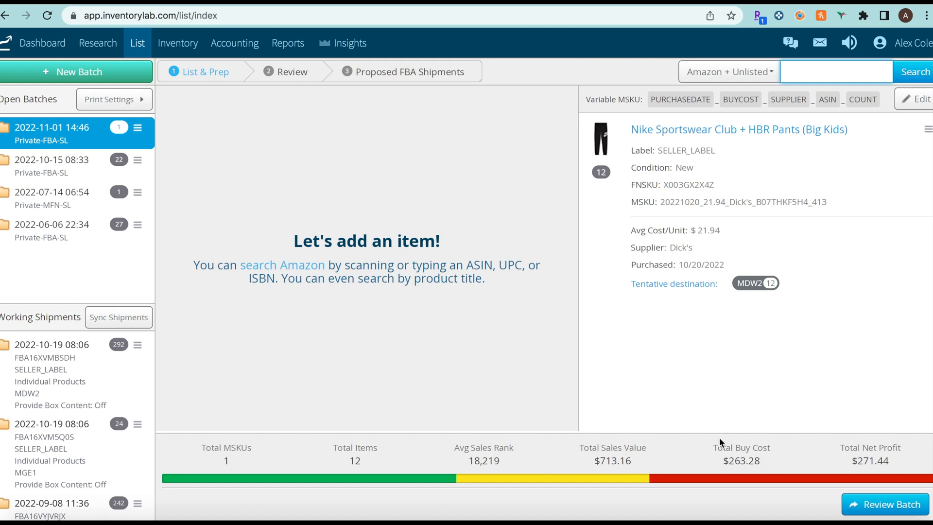
{"action": "mouse_move", "coordinate": [813, 439]}
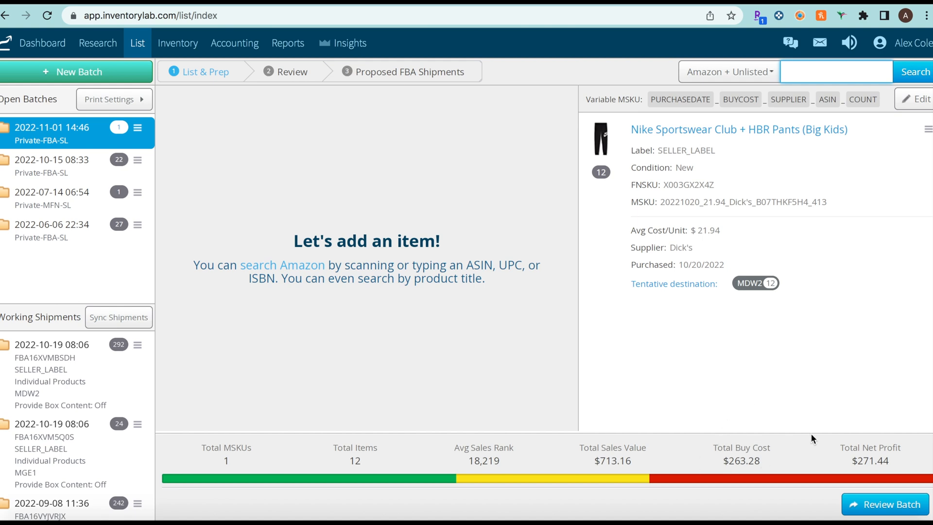
{"action": "mouse_move", "coordinate": [633, 439]}
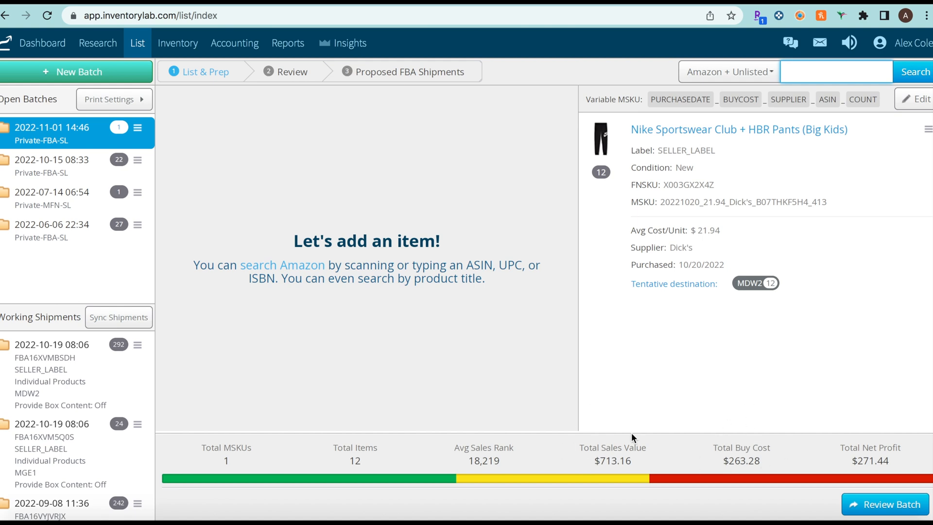
{"action": "mouse_move", "coordinate": [601, 454]}
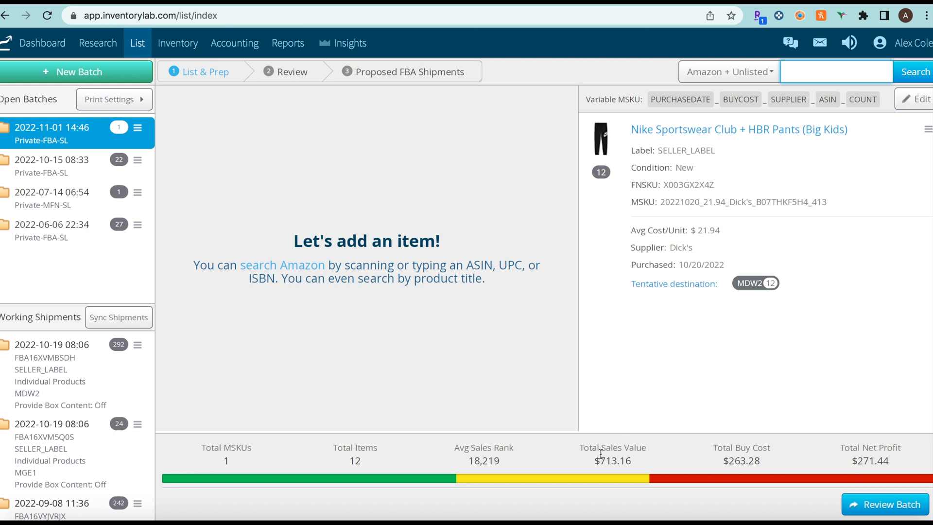
{"action": "mouse_move", "coordinate": [537, 436]}
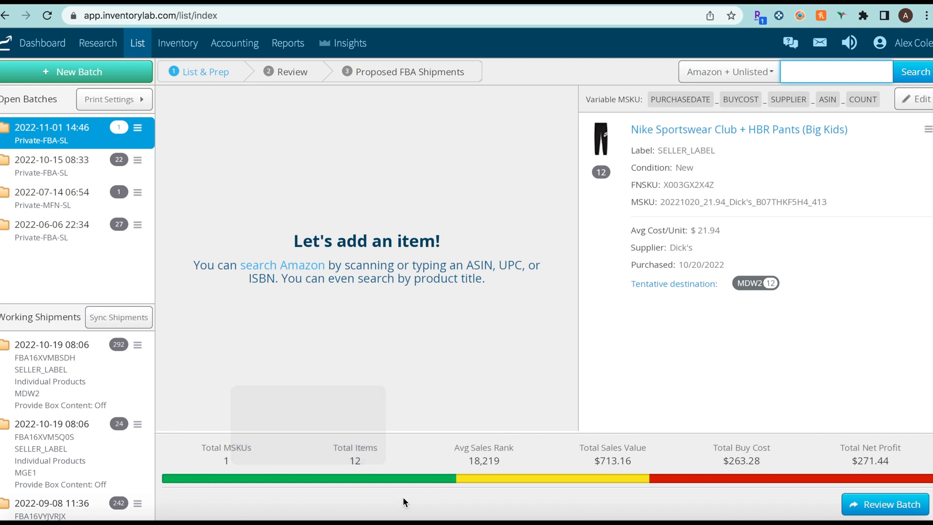
{"action": "mouse_move", "coordinate": [666, 483]}
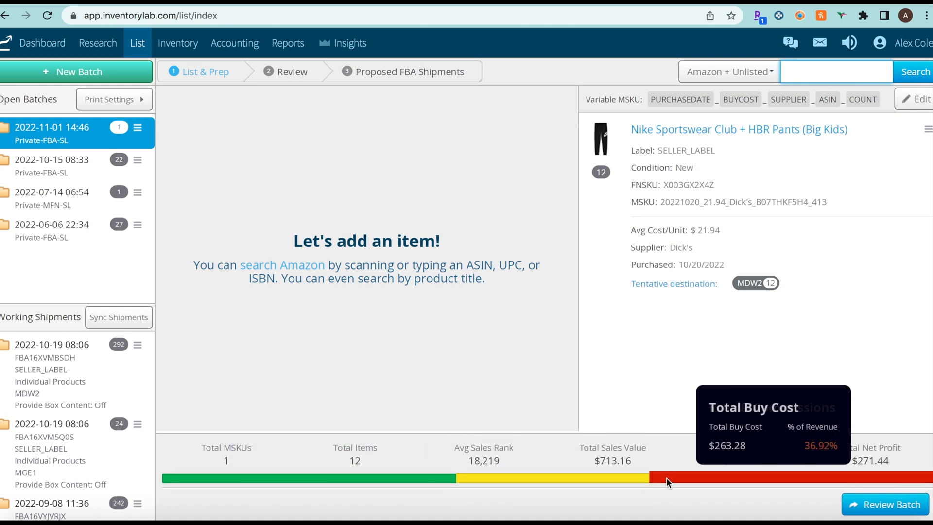
{"action": "mouse_move", "coordinate": [378, 477]}
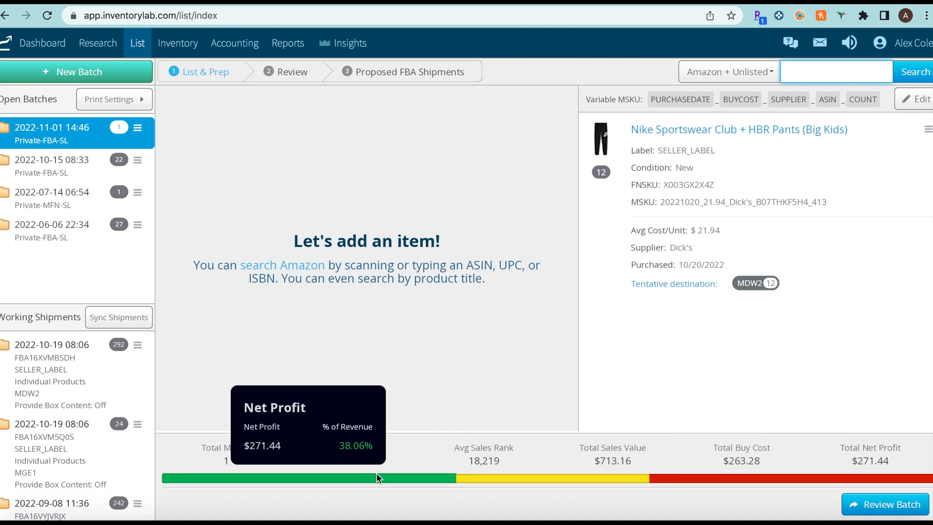
{"action": "mouse_move", "coordinate": [825, 213]}
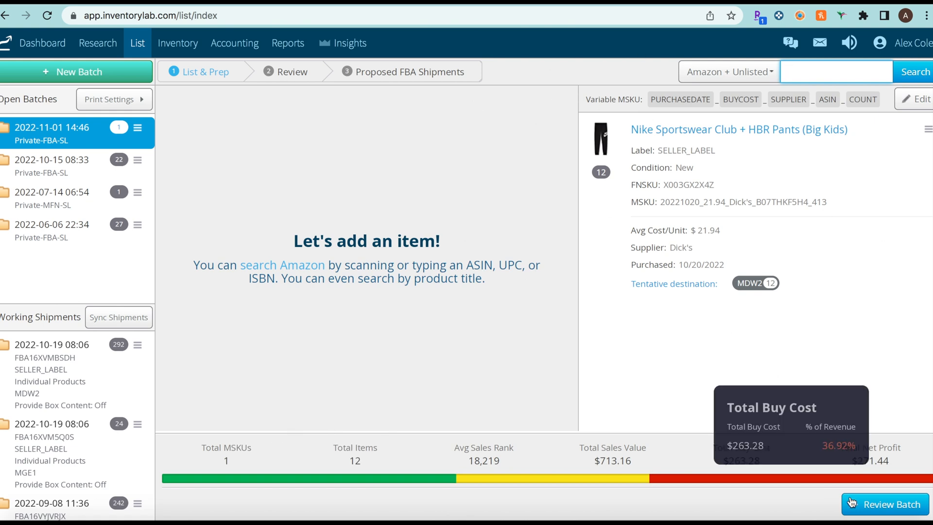
- Review and submit the batch, syncing with 'Request proposed FBA shipment plans' checked
{"action": "left_click", "coordinate": [893, 505]}
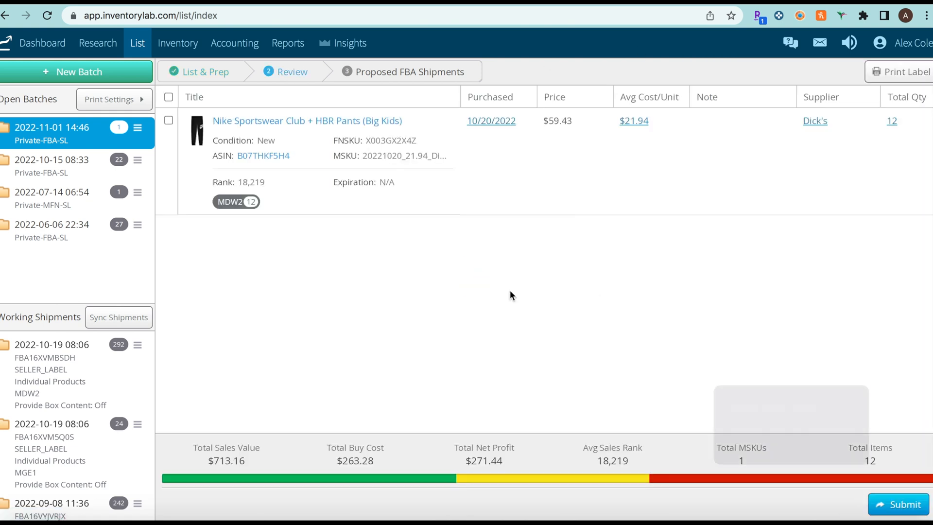
{"action": "mouse_move", "coordinate": [409, 382]}
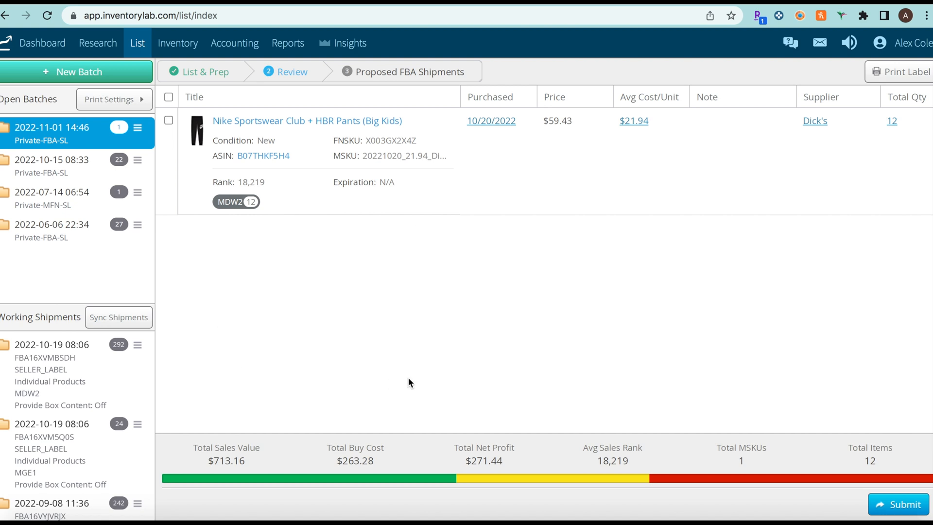
{"action": "mouse_move", "coordinate": [591, 187]}
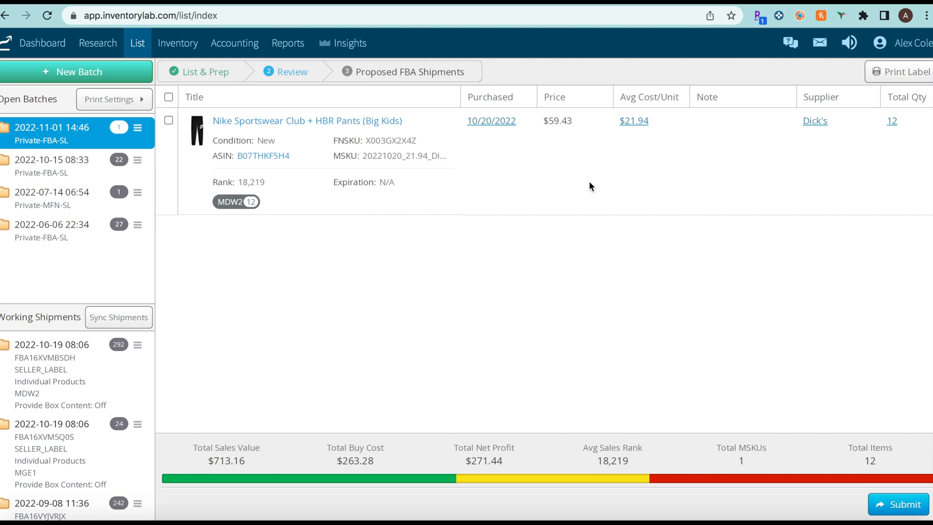
{"action": "mouse_move", "coordinate": [617, 211]}
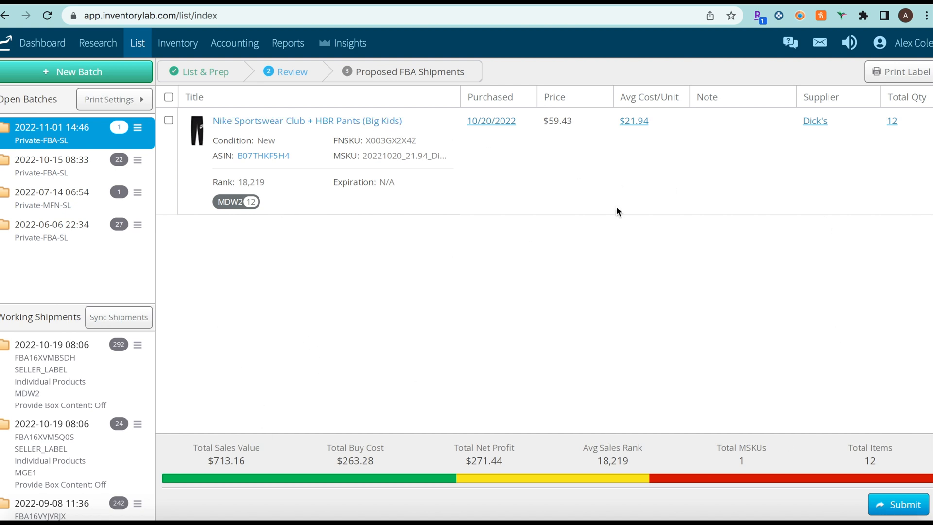
{"action": "mouse_move", "coordinate": [820, 232]}
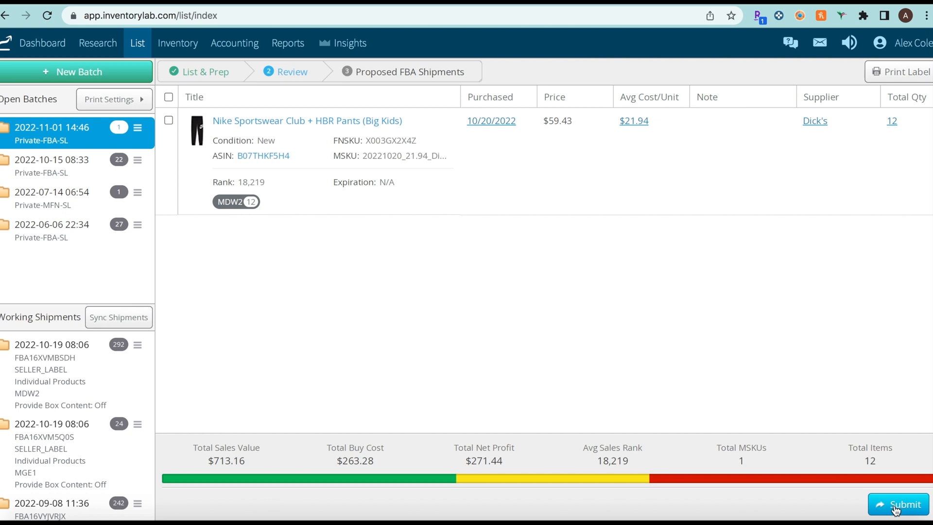
{"action": "left_click", "coordinate": [900, 504]}
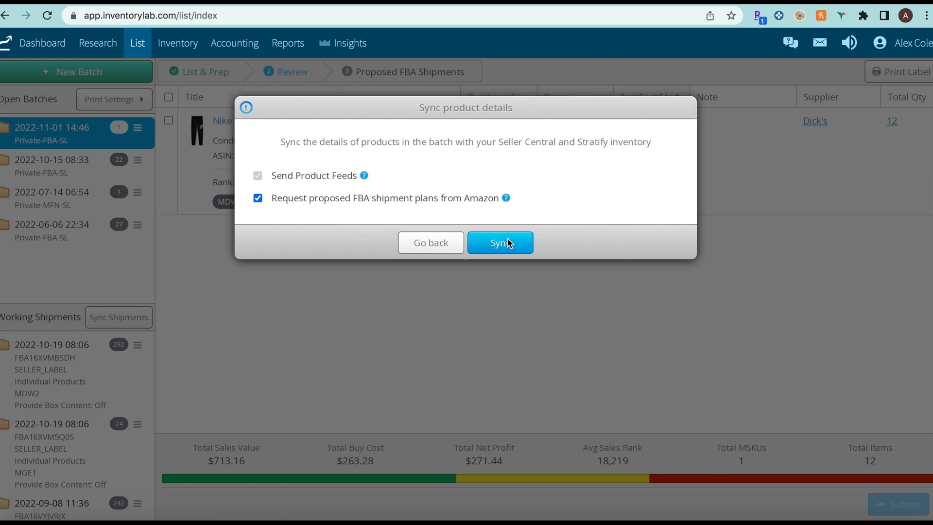
{"action": "left_click", "coordinate": [499, 242]}
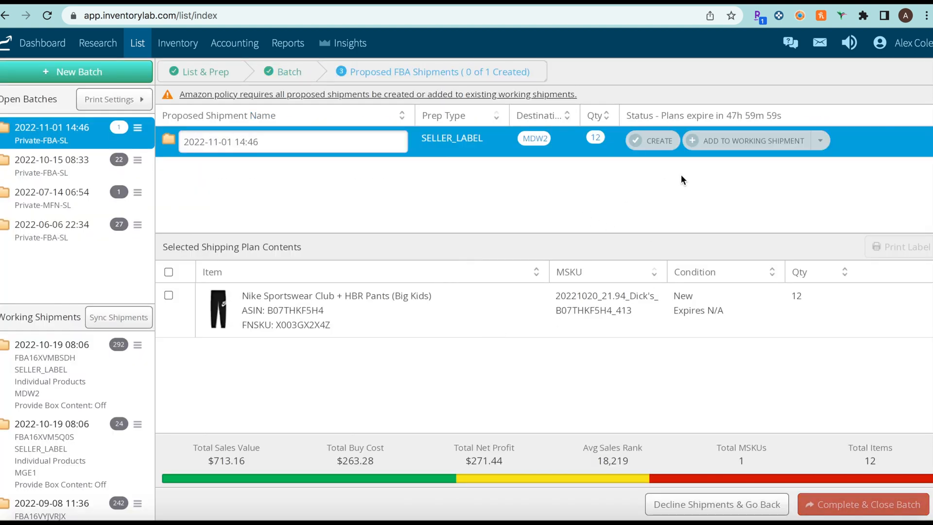
{"action": "mouse_move", "coordinate": [614, 155]}
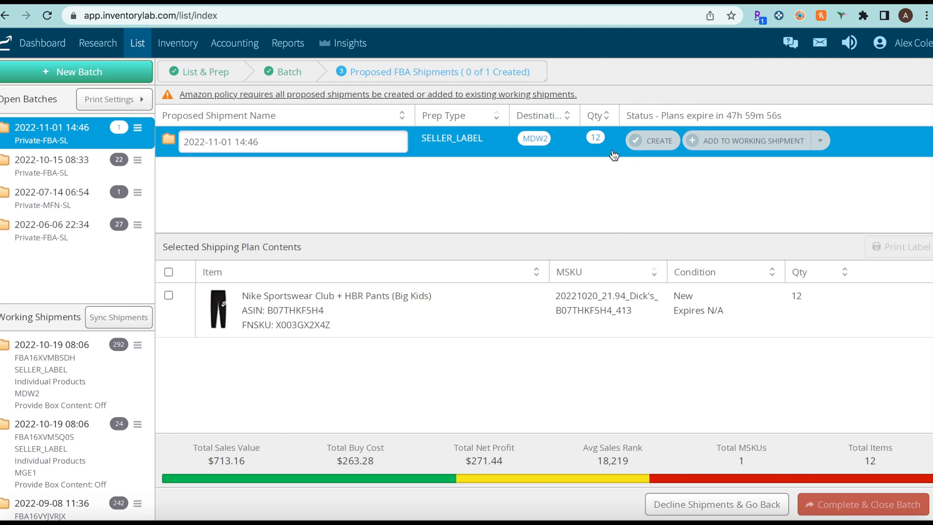
{"action": "mouse_move", "coordinate": [534, 137]}
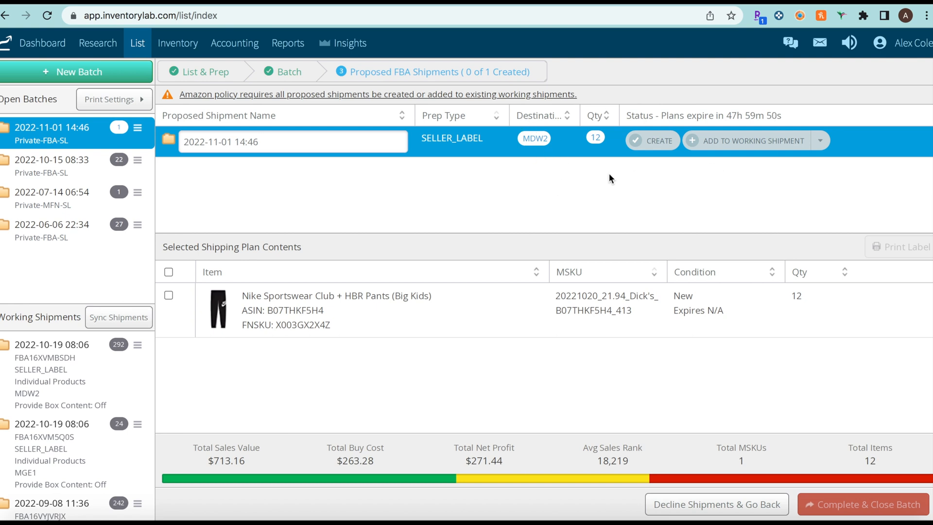
- Create the proposed 12-unit MDW2 shipment so it becomes FBA16Y7T4F42
{"action": "left_click", "coordinate": [651, 141]}
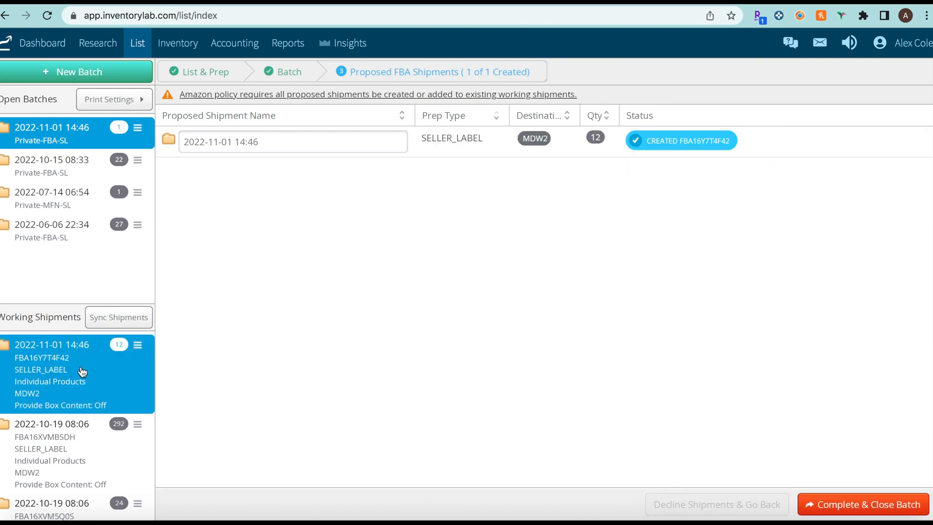
{"action": "mouse_move", "coordinate": [38, 384]}
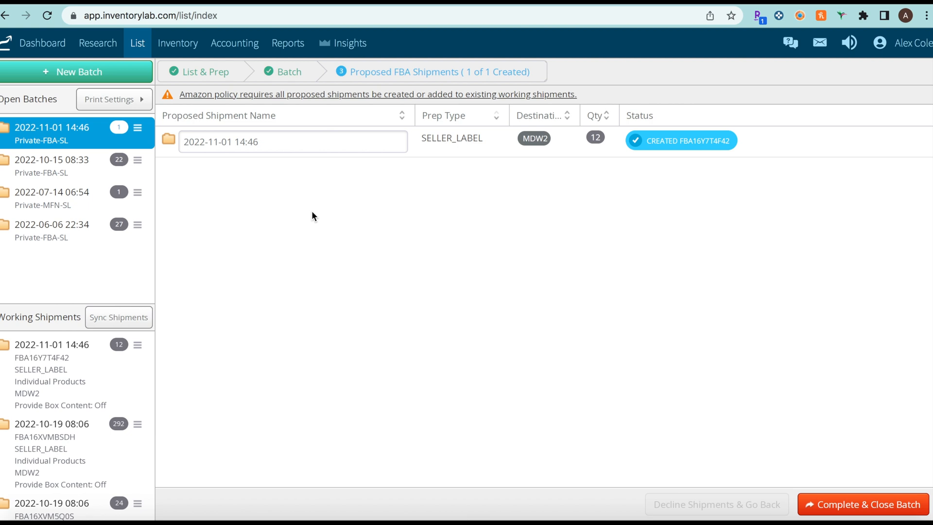
{"action": "mouse_move", "coordinate": [426, 321]}
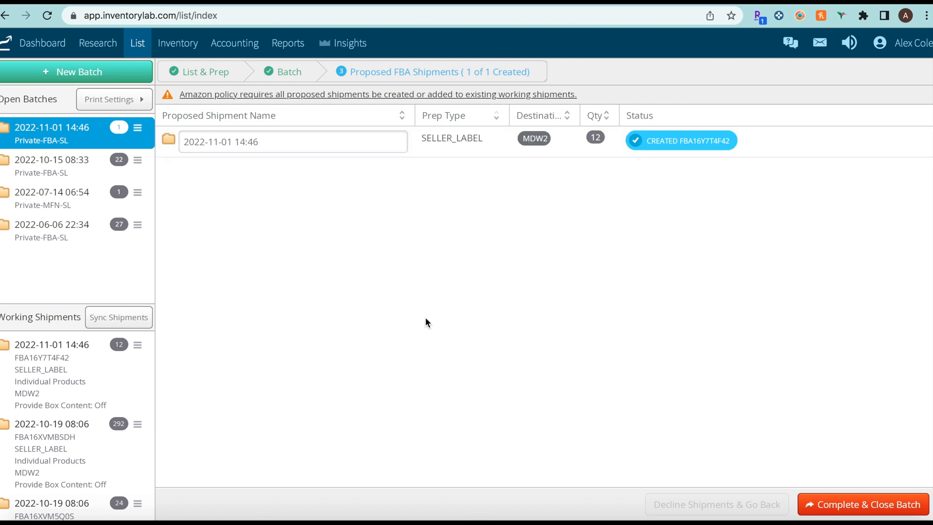
{"action": "mouse_move", "coordinate": [264, 356]}
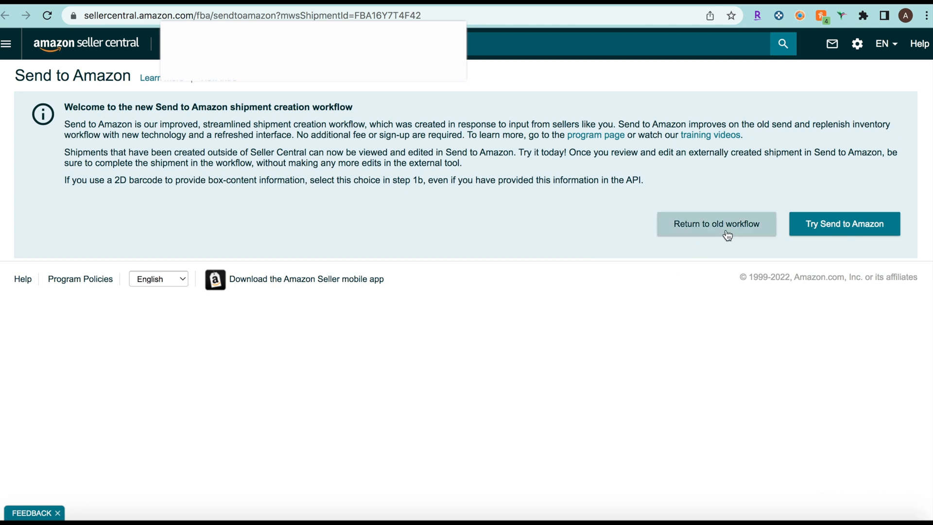
- Return to the old workflow and pack the shipment as multiple boxes of 10 and 2 units with weights and dimensions
{"action": "left_click", "coordinate": [717, 223]}
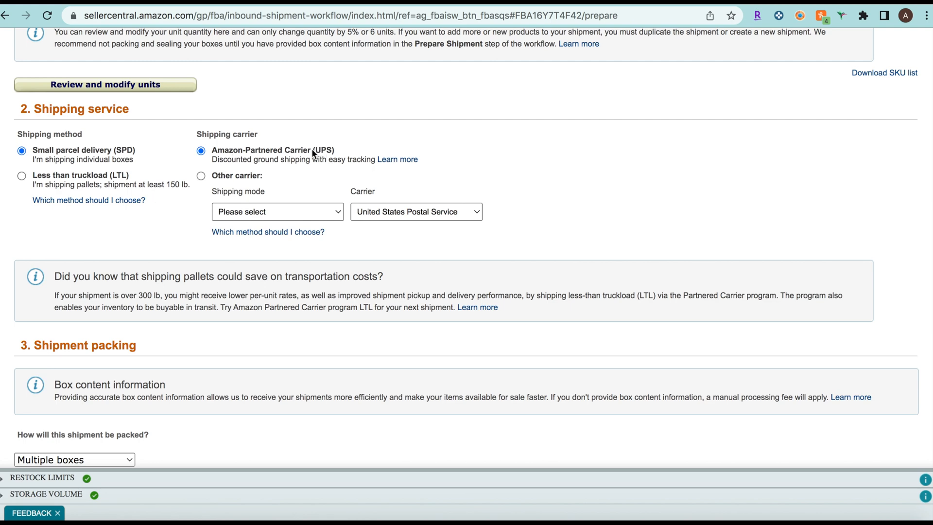
{"action": "scroll", "scroll_direction": "down", "scroll_amount": 3}
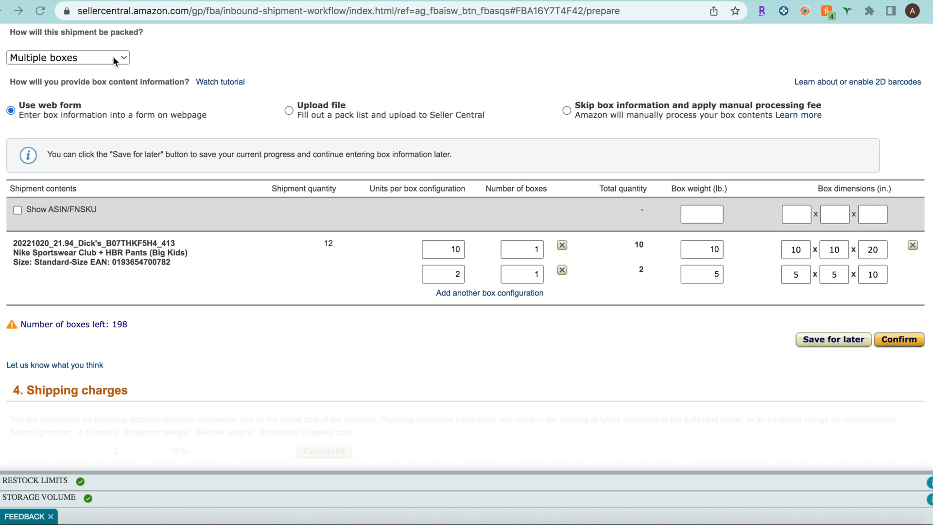
{"action": "left_click", "coordinate": [65, 57]}
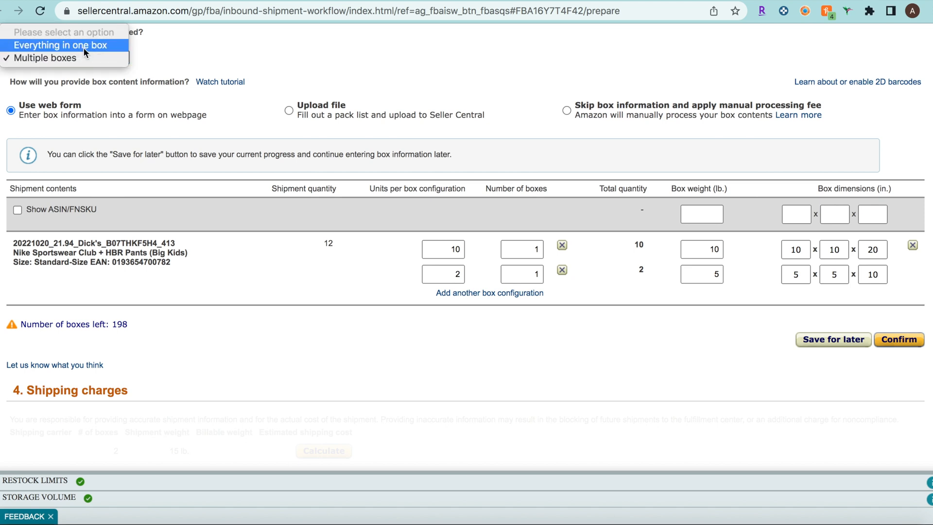
{"action": "left_click", "coordinate": [59, 58]}
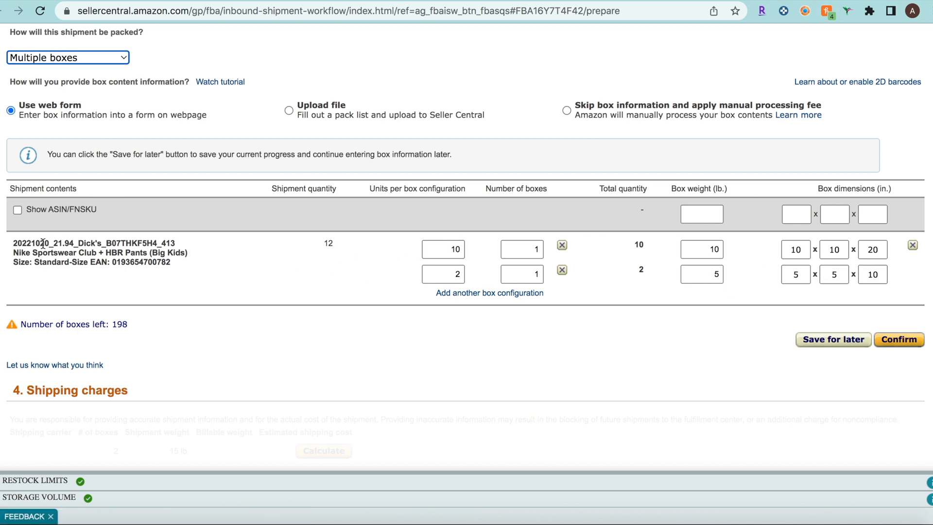
{"action": "mouse_move", "coordinate": [759, 247]}
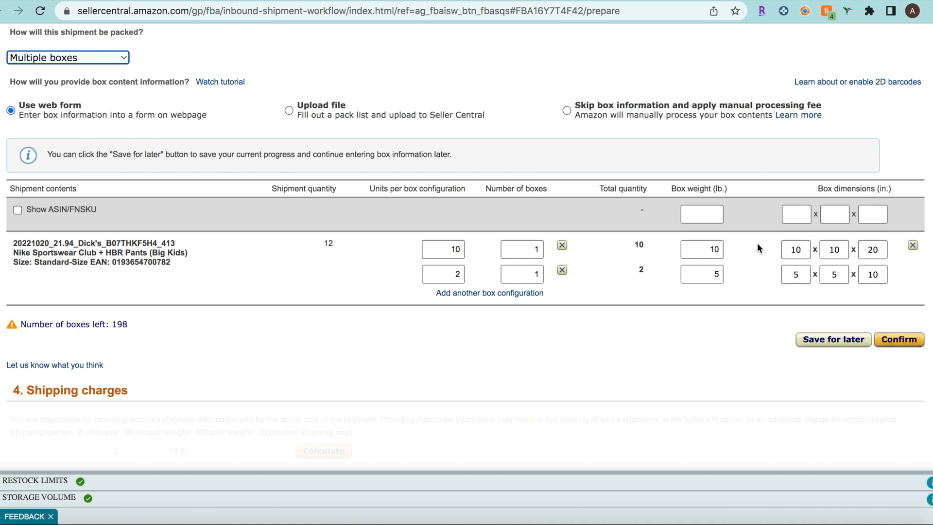
{"action": "mouse_move", "coordinate": [649, 254]}
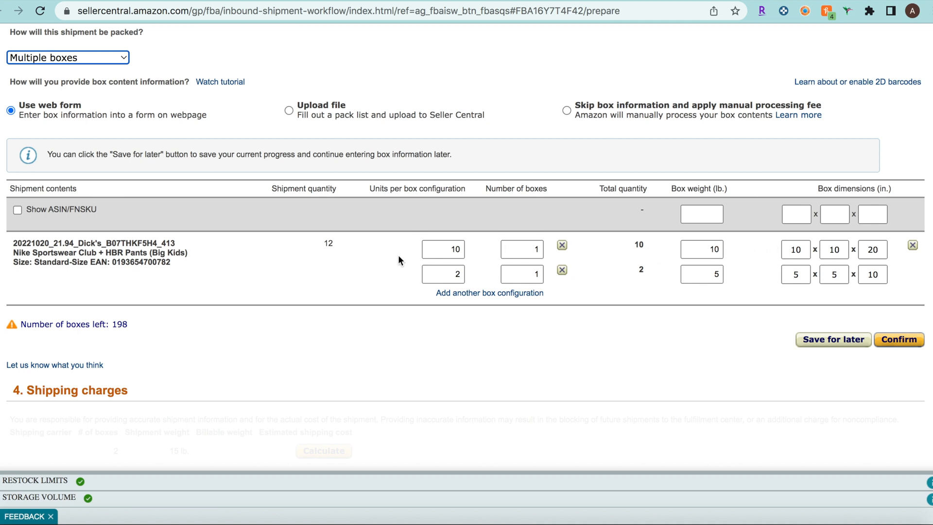
{"action": "mouse_move", "coordinate": [494, 251]}
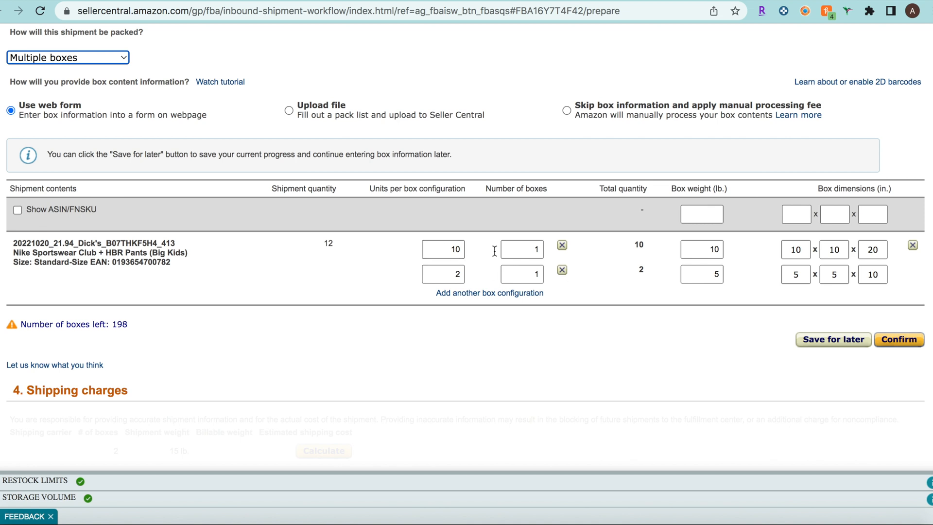
{"action": "mouse_move", "coordinate": [872, 249]}
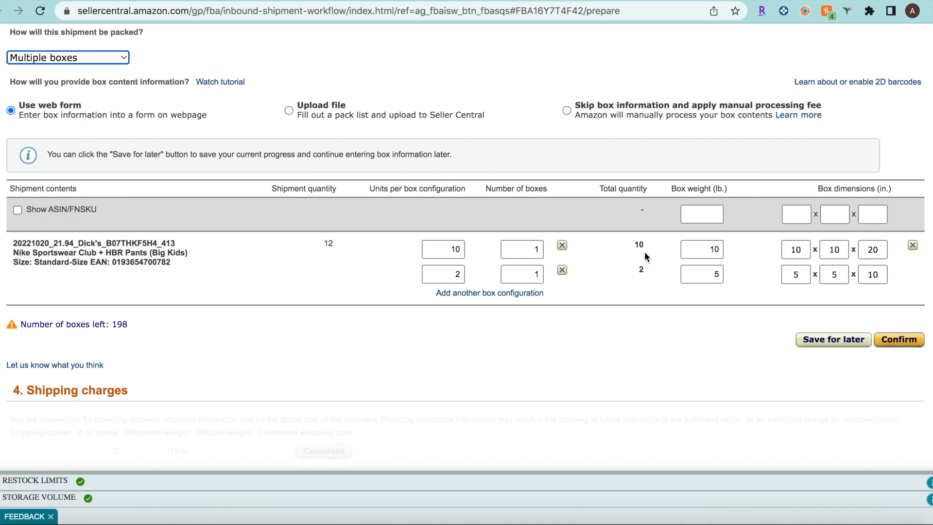
{"action": "left_click", "coordinate": [700, 249]}
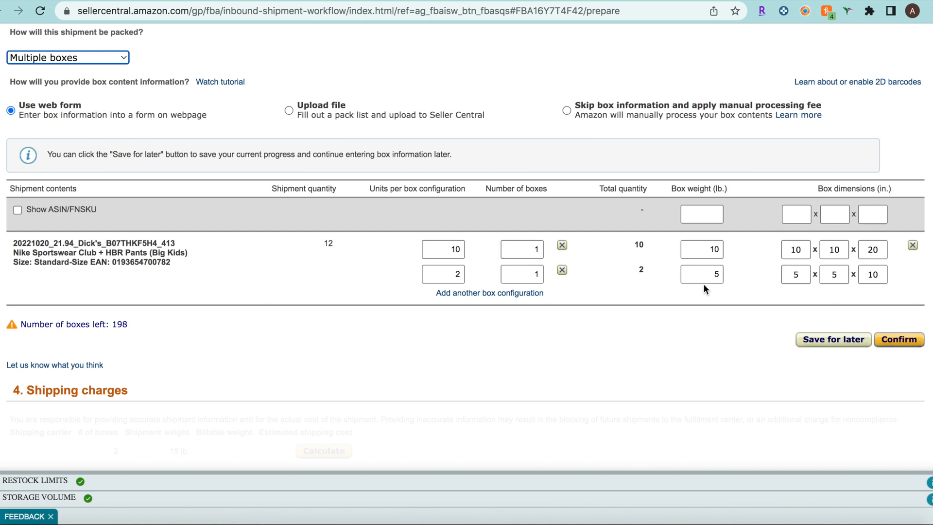
- Confirm the box contents and calculate the UPS estimate of $9.65 for two boxes at 20 lb
{"action": "left_click", "coordinate": [899, 339]}
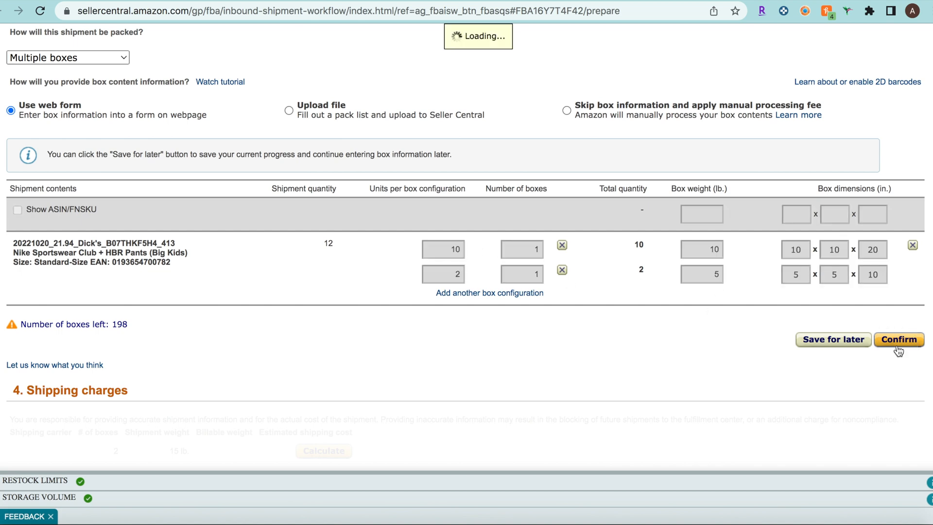
{"action": "left_click", "coordinate": [898, 339]}
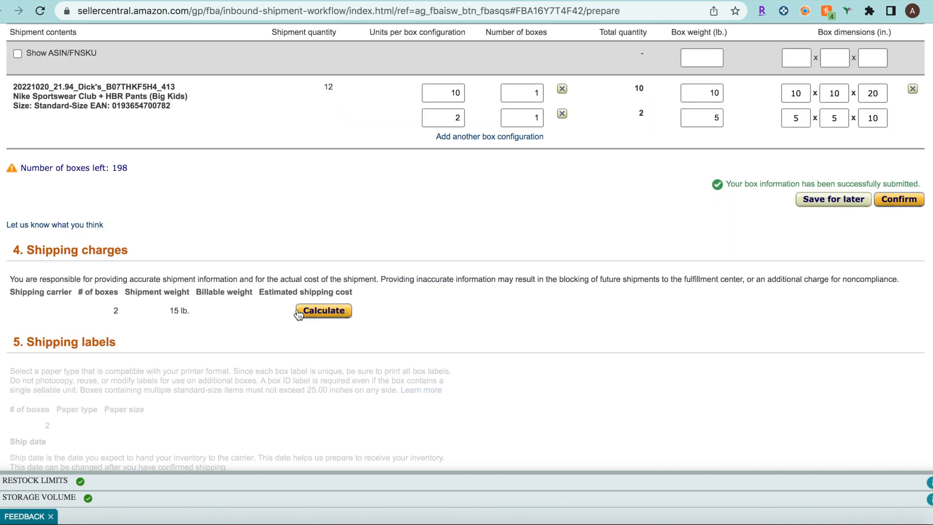
{"action": "left_click", "coordinate": [323, 310]}
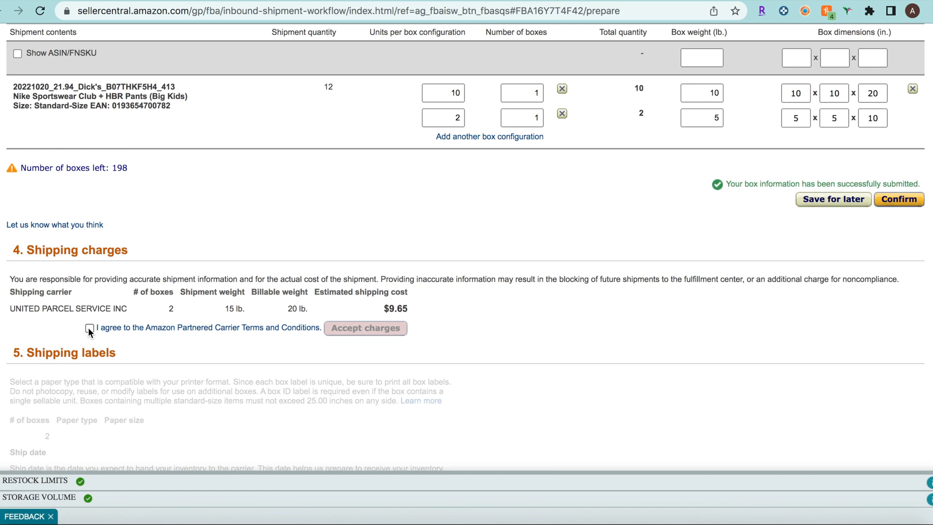
{"action": "scroll", "scroll_direction": "down", "scroll_amount": 3}
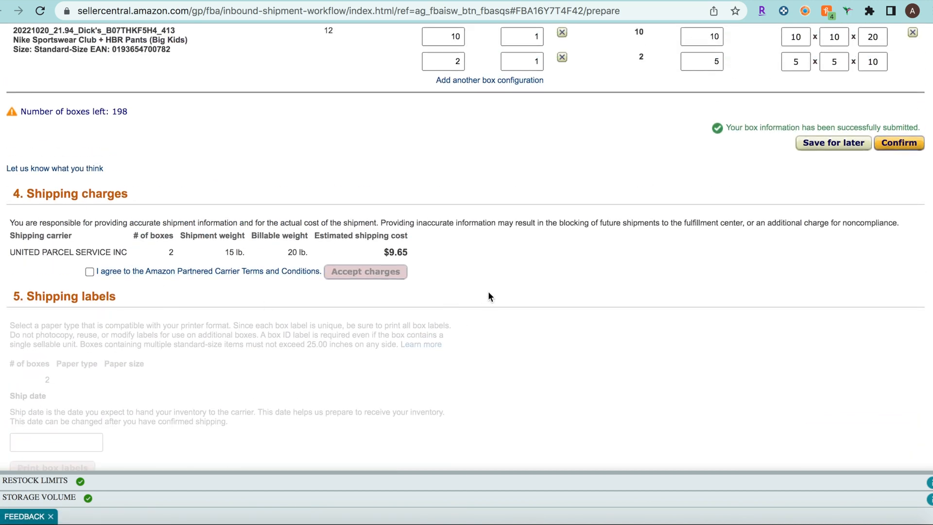
{"action": "scroll", "scroll_direction": "down", "scroll_amount": 3}
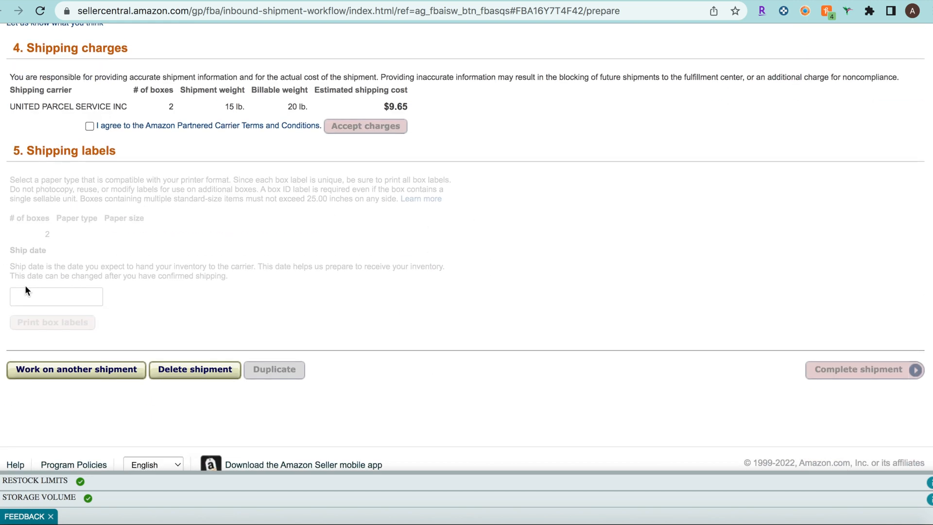
{"action": "mouse_move", "coordinate": [152, 189]}
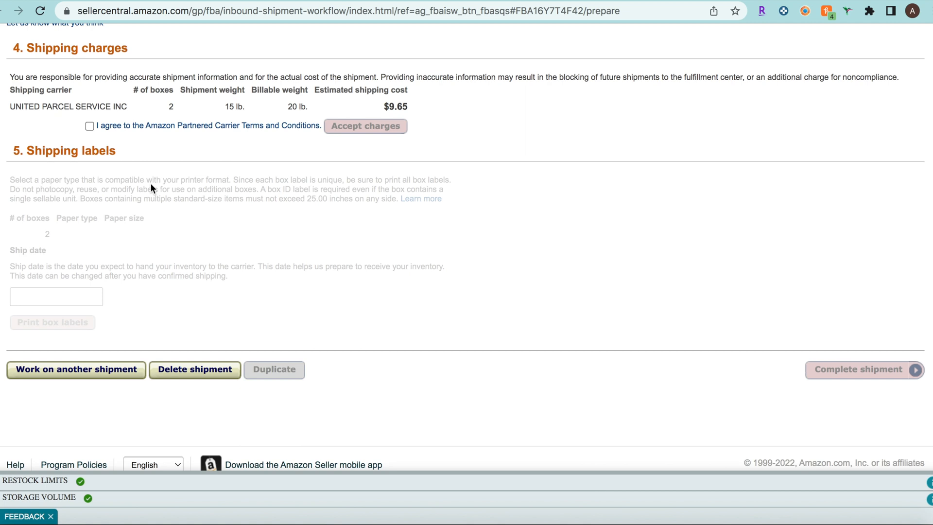
{"action": "mouse_move", "coordinate": [56, 305]}
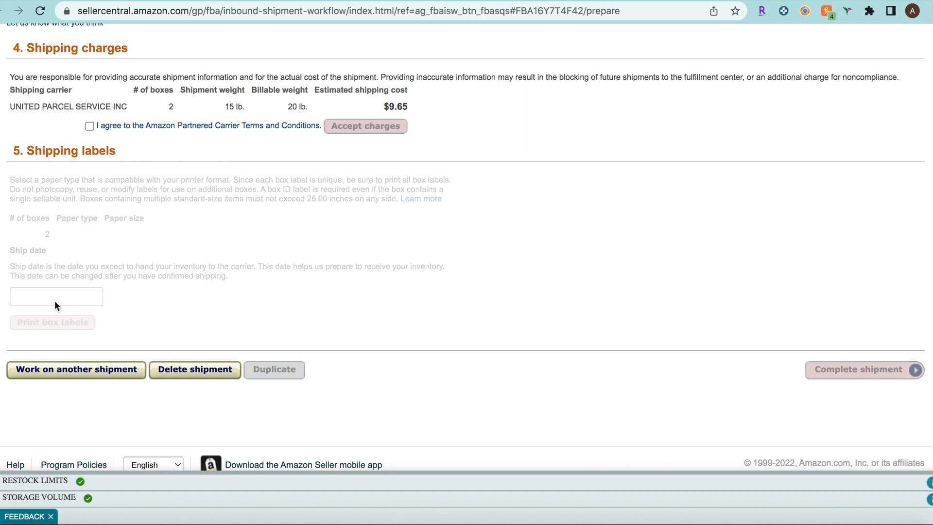
{"action": "mouse_move", "coordinate": [57, 333]}
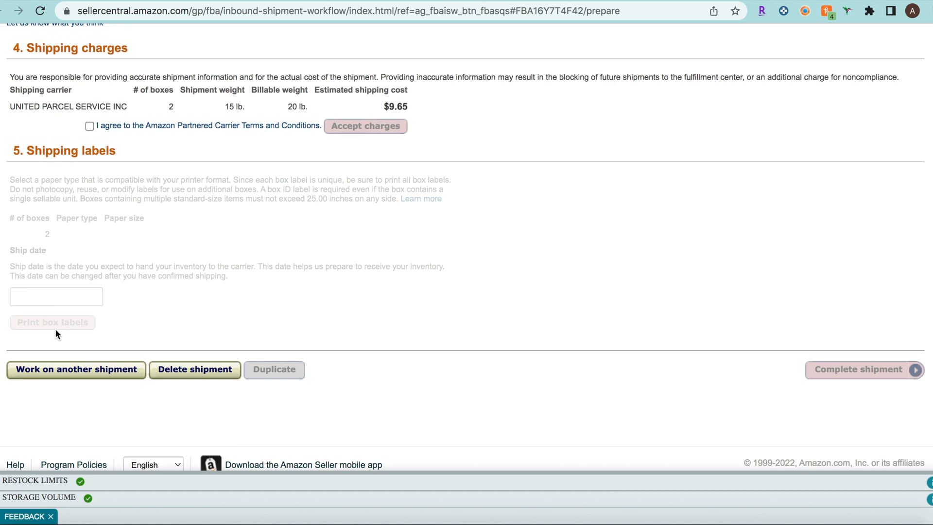
{"action": "mouse_move", "coordinate": [225, 231]}
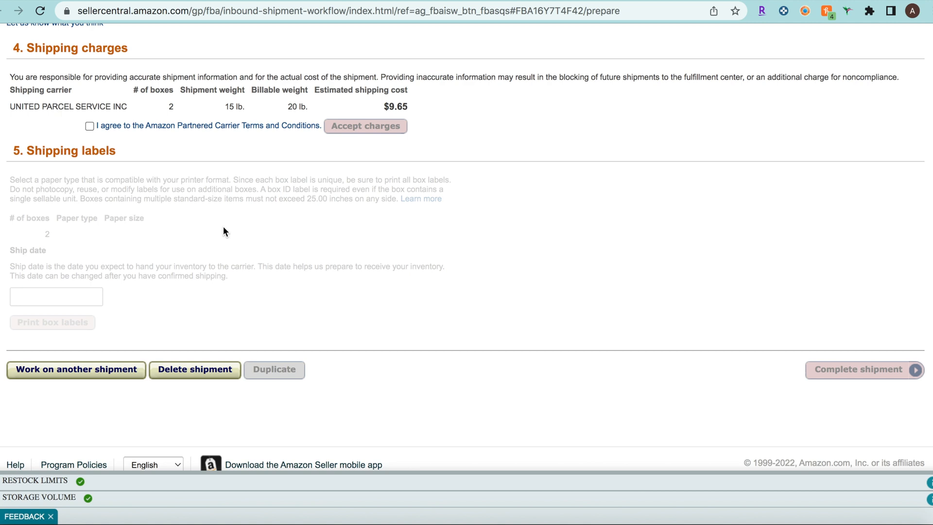
{"action": "mouse_move", "coordinate": [158, 272]}
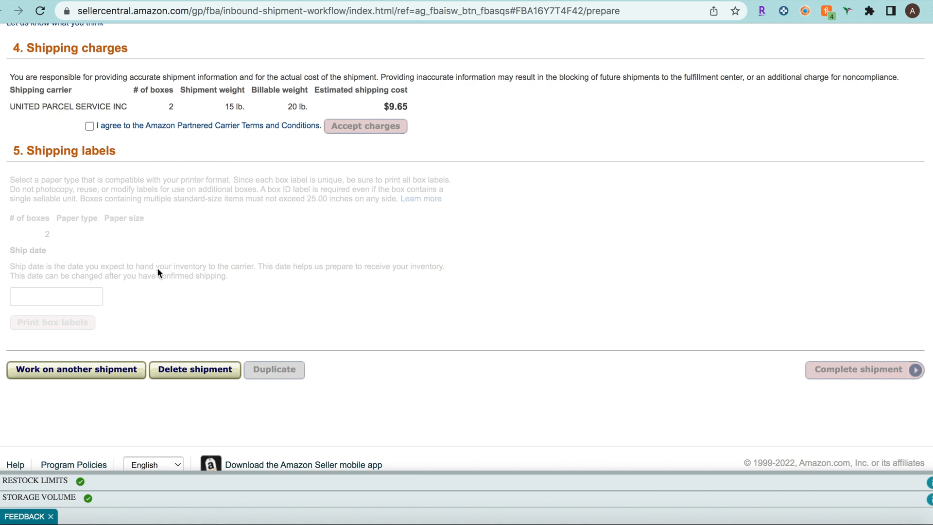
{"action": "mouse_move", "coordinate": [505, 246]}
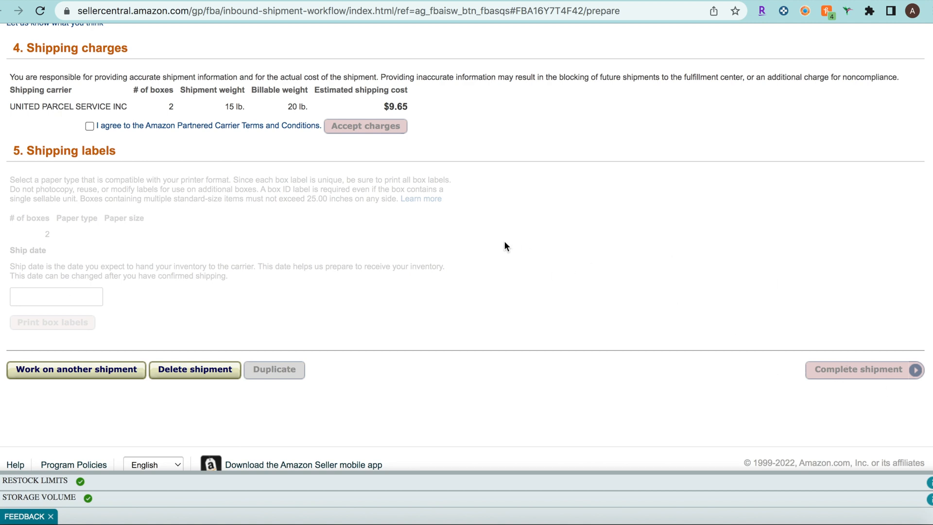